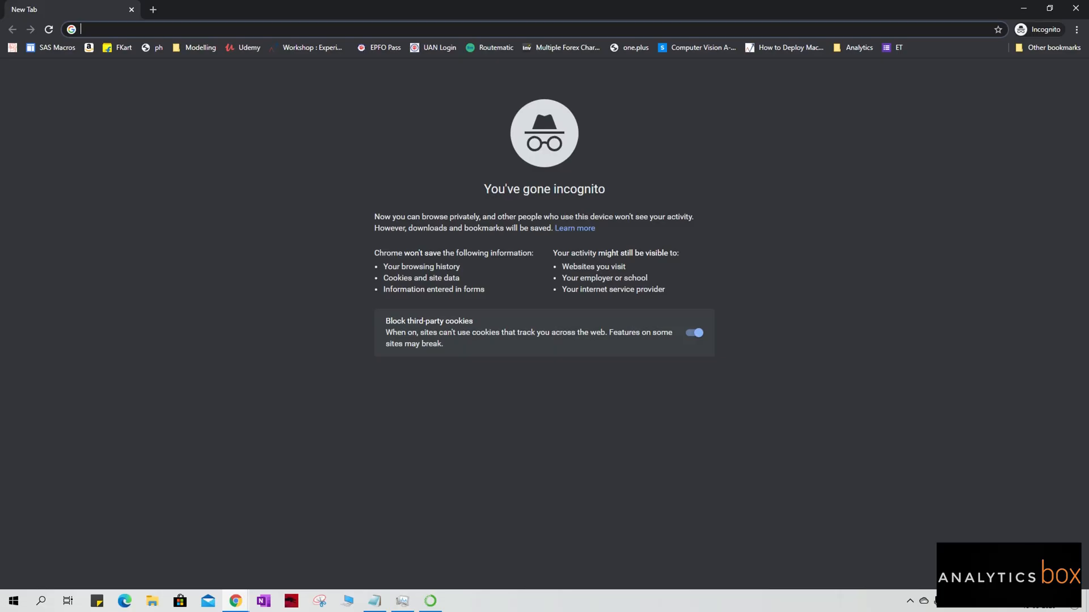
- Go to google.com and search for 'sas odamid'
{"action": "type", "text": "google.com"}
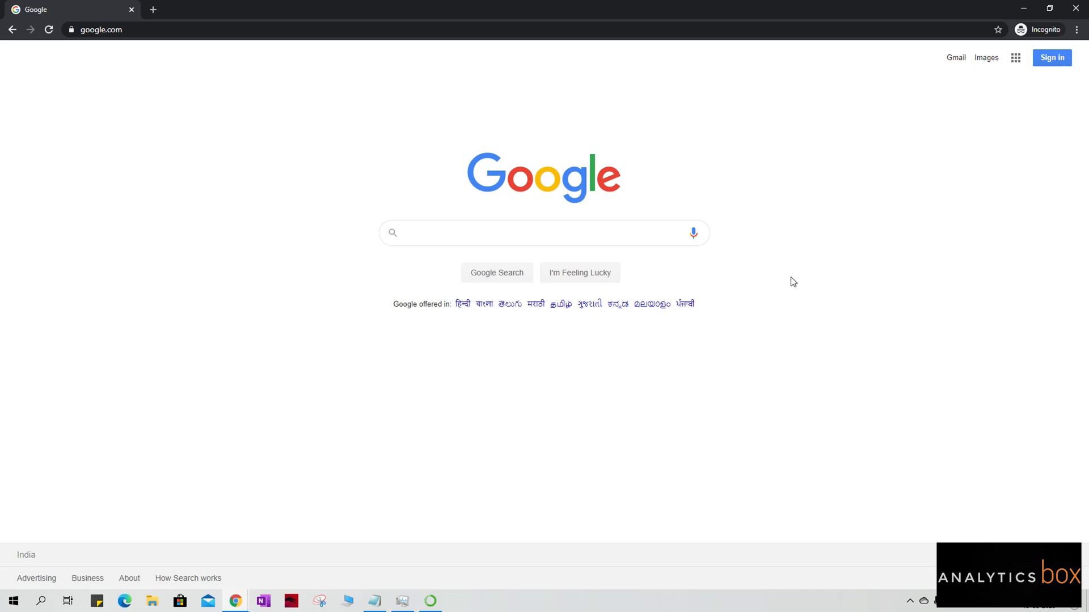
{"action": "type", "text": "sas oda"}
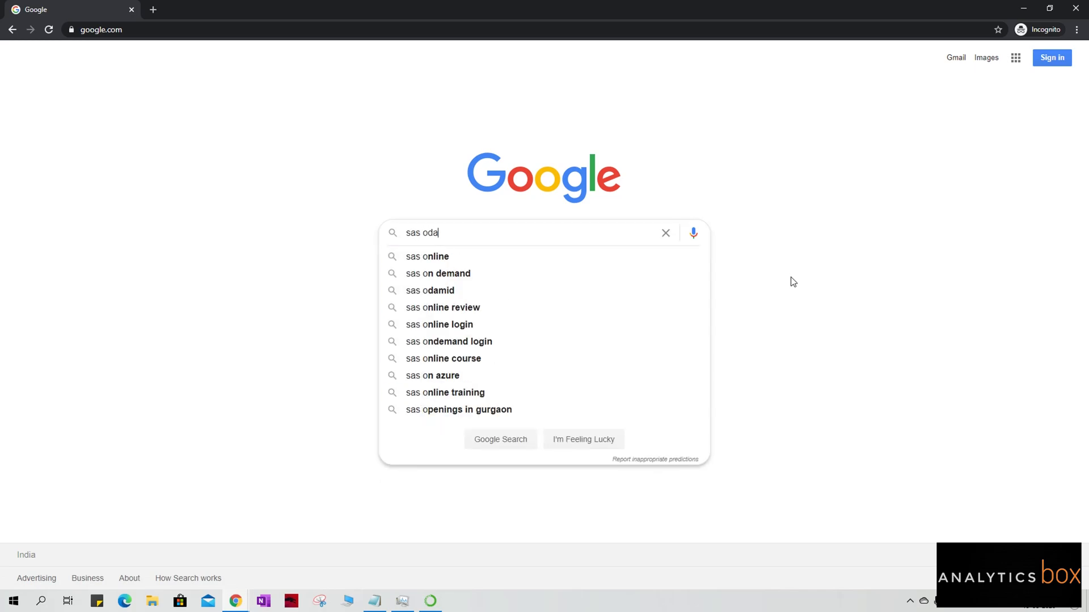
{"action": "type", "text": "mid"}
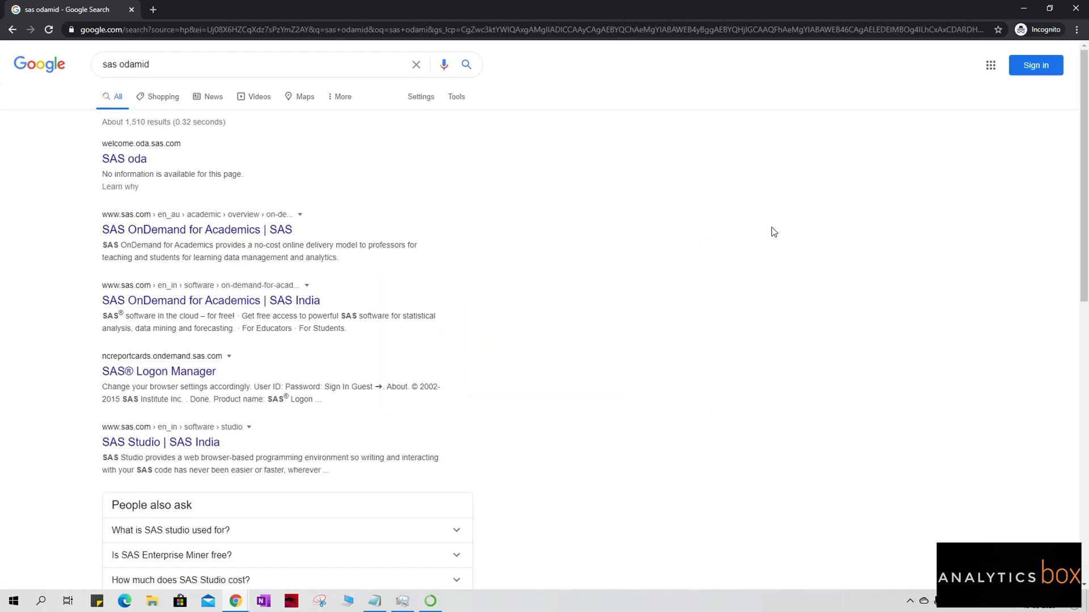
{"action": "mouse_move", "coordinate": [766, 232]}
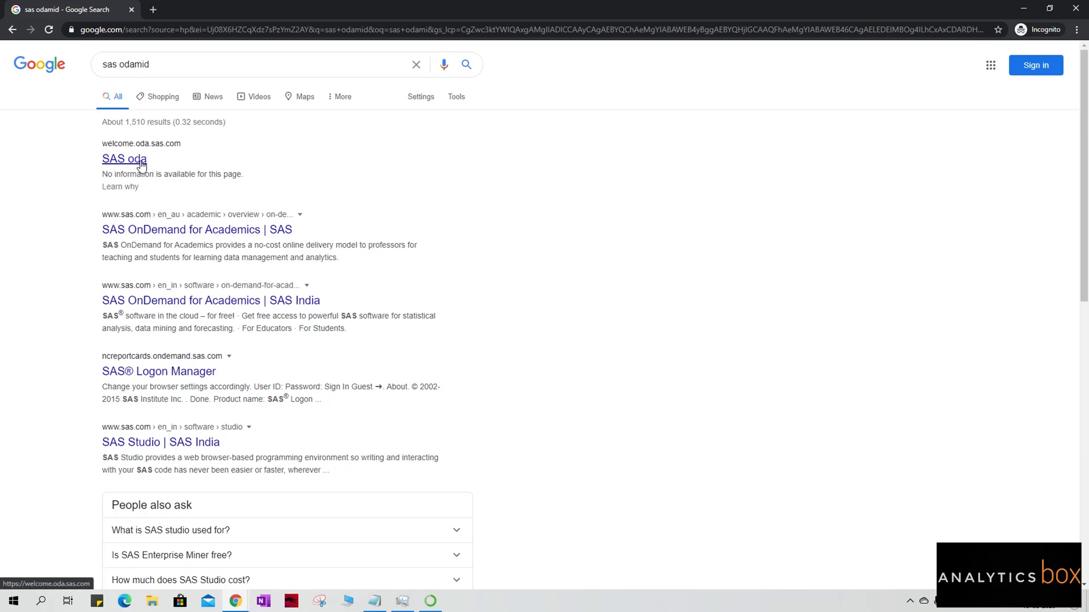
- Open the 'SAS oda' result (welcome.oda.sas.com) to reach the sign-in page
{"action": "left_click", "coordinate": [124, 159]}
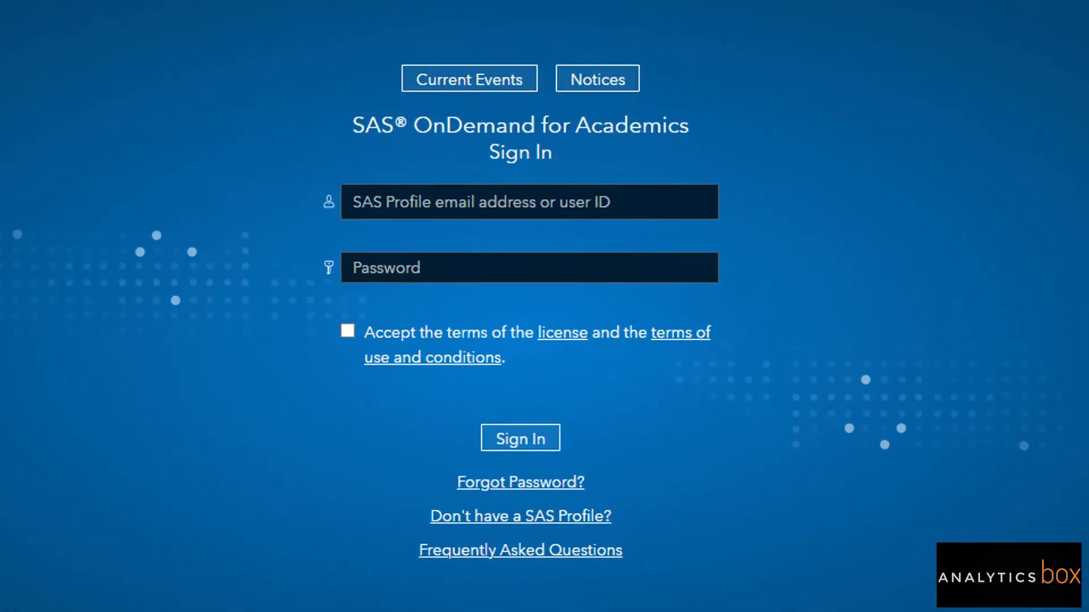
{"action": "mouse_move", "coordinate": [259, 95]}
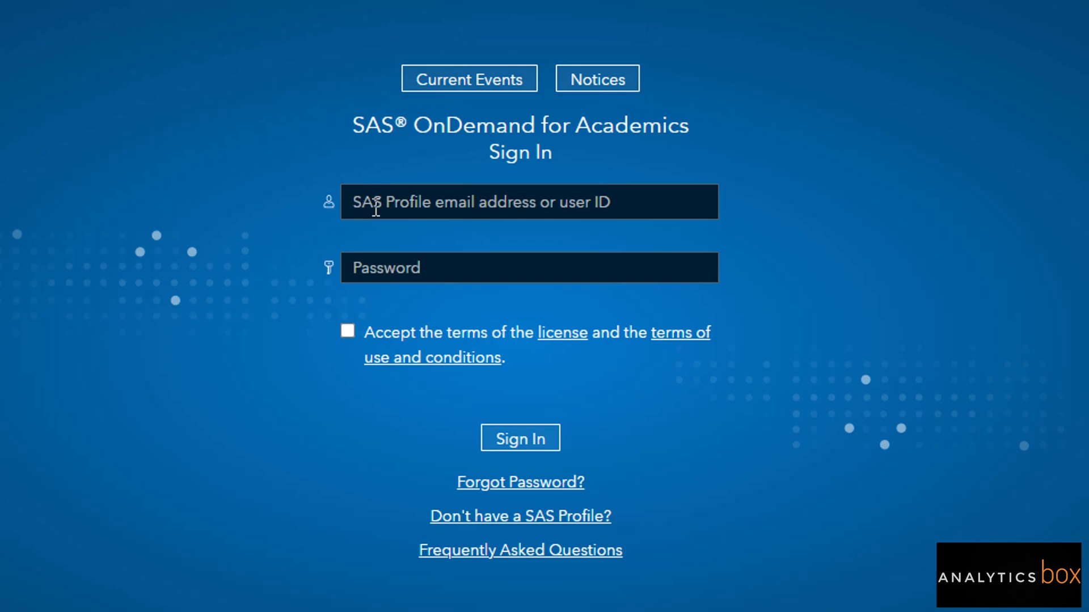
{"action": "mouse_move", "coordinate": [493, 137]}
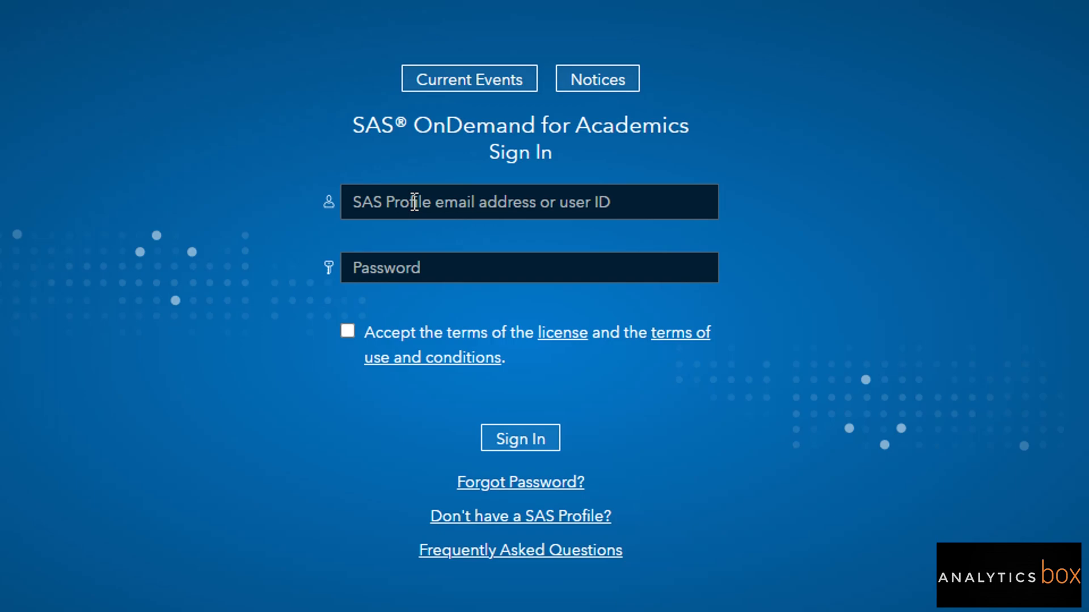
{"action": "mouse_move", "coordinate": [439, 514]}
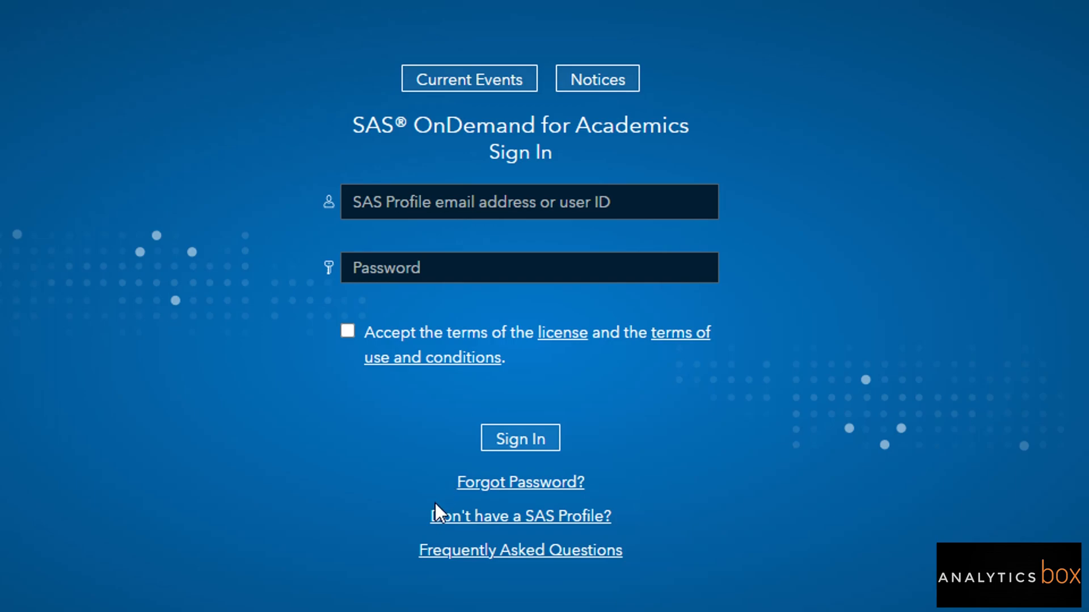
{"action": "mouse_move", "coordinate": [569, 529]}
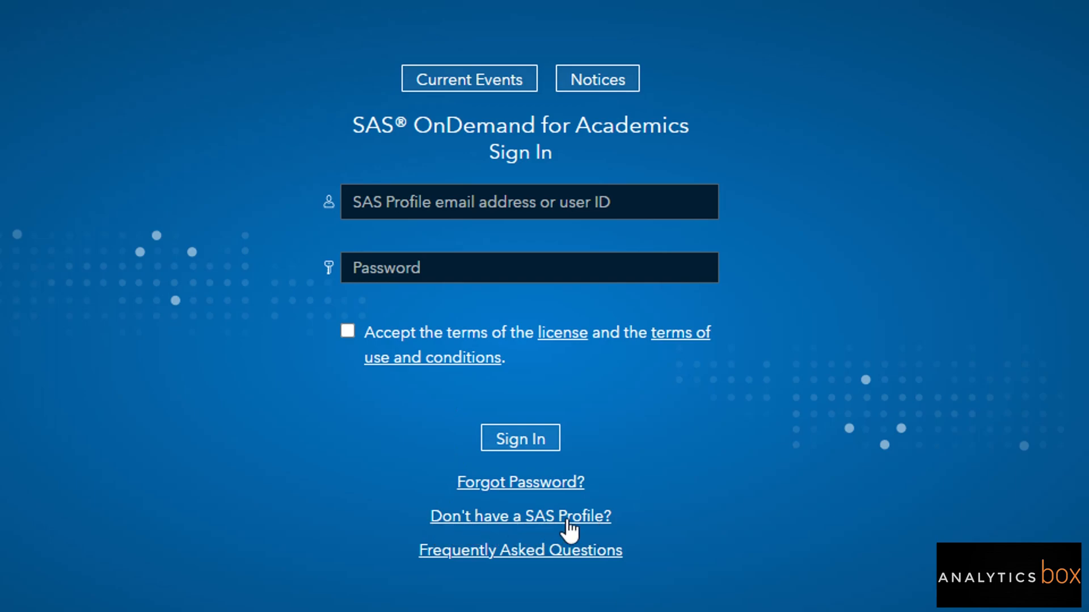
- Follow the 'Don't have a SAS Profile?' link to show the First Time Visitor notice
{"action": "left_click", "coordinate": [519, 516]}
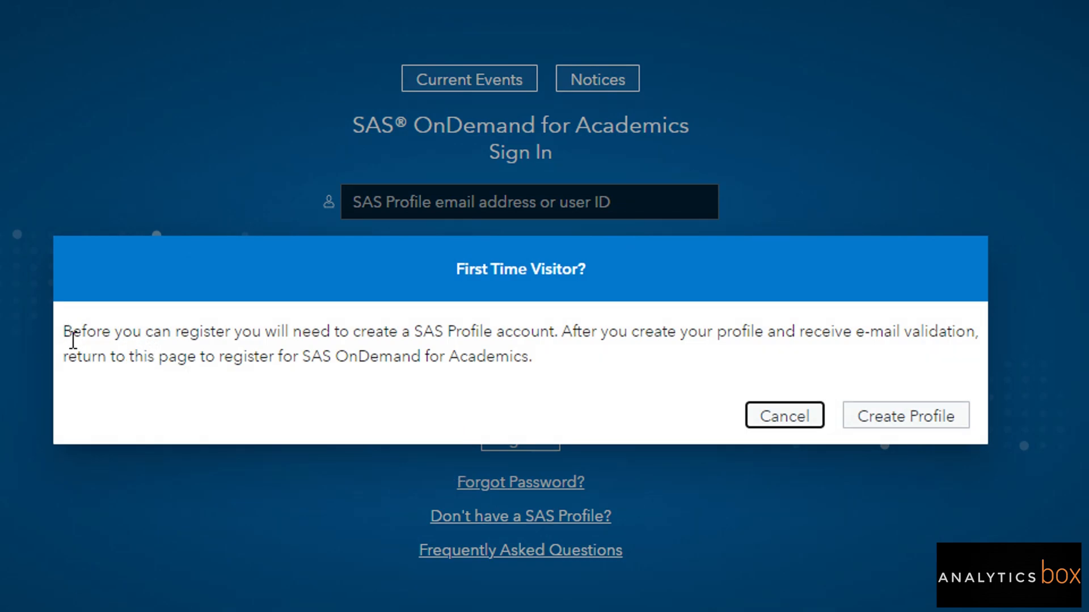
{"action": "mouse_move", "coordinate": [633, 381]}
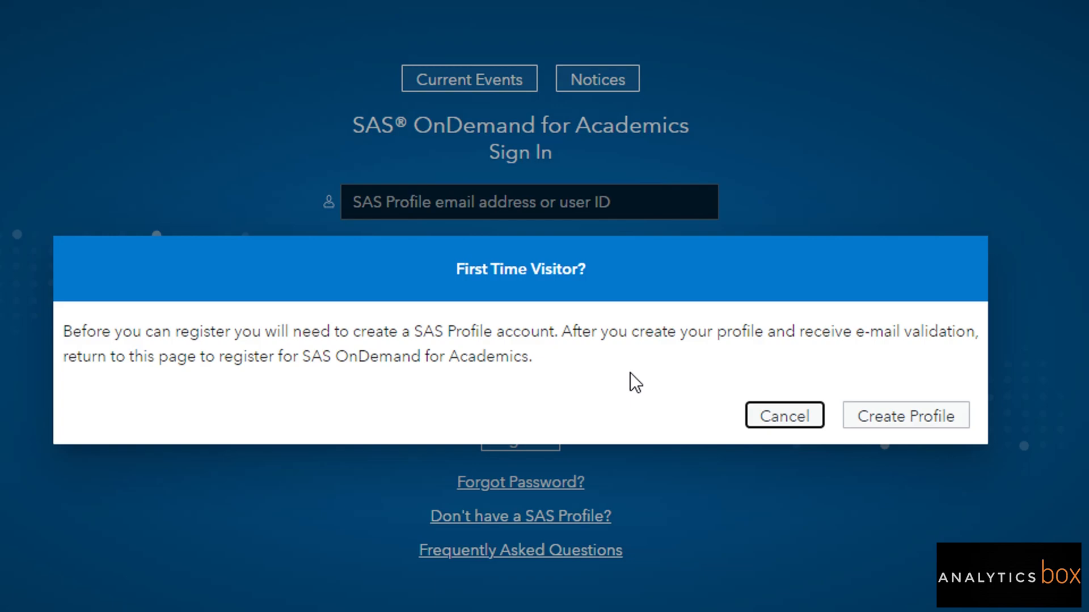
{"action": "mouse_move", "coordinate": [182, 398]}
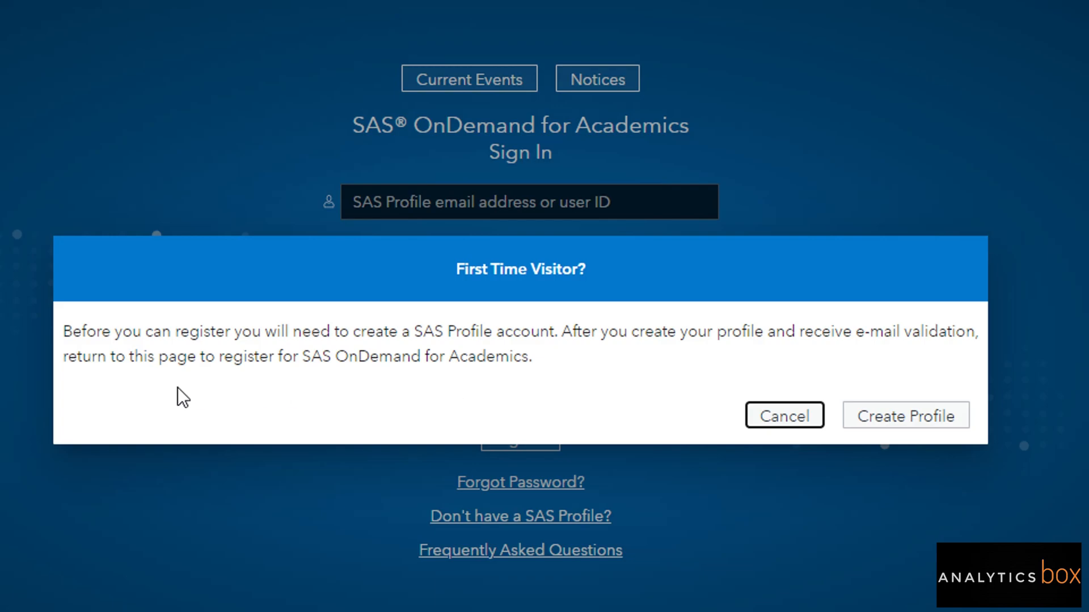
{"action": "mouse_move", "coordinate": [745, 371]}
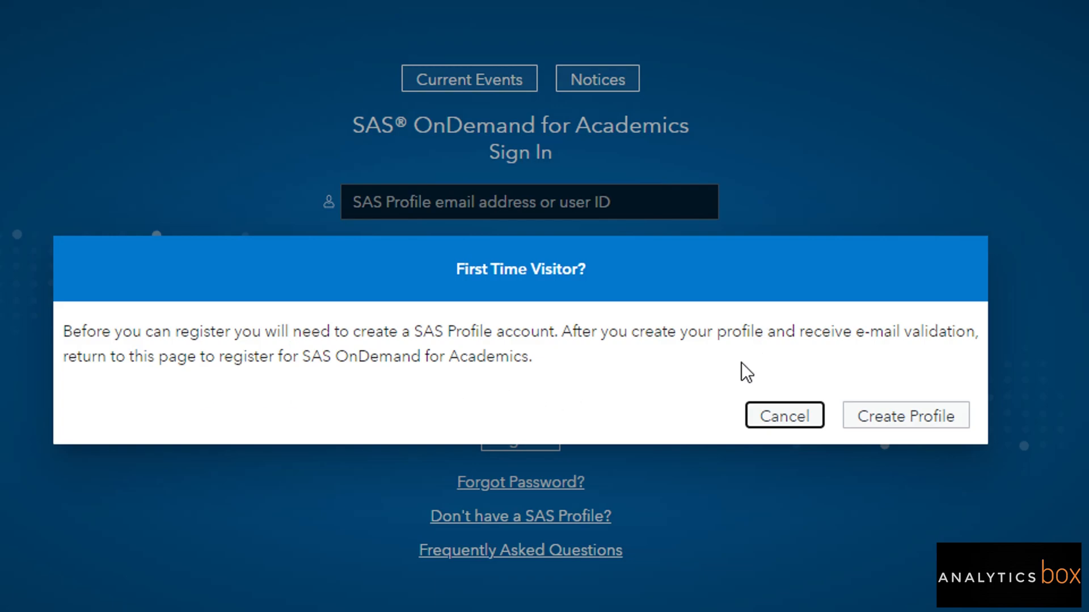
{"action": "mouse_move", "coordinate": [337, 393]}
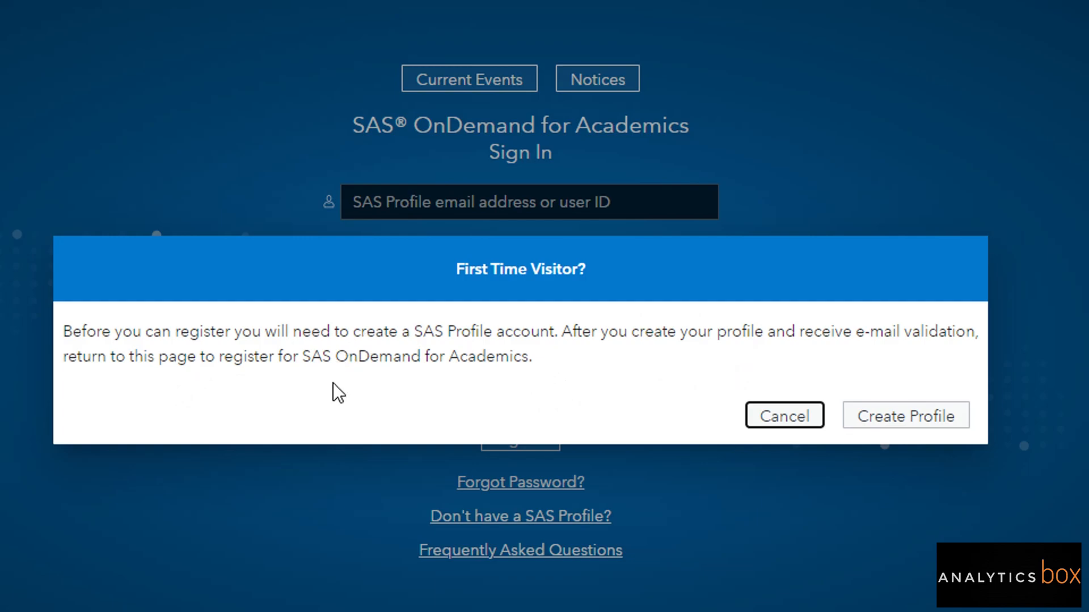
{"action": "mouse_move", "coordinate": [292, 417]}
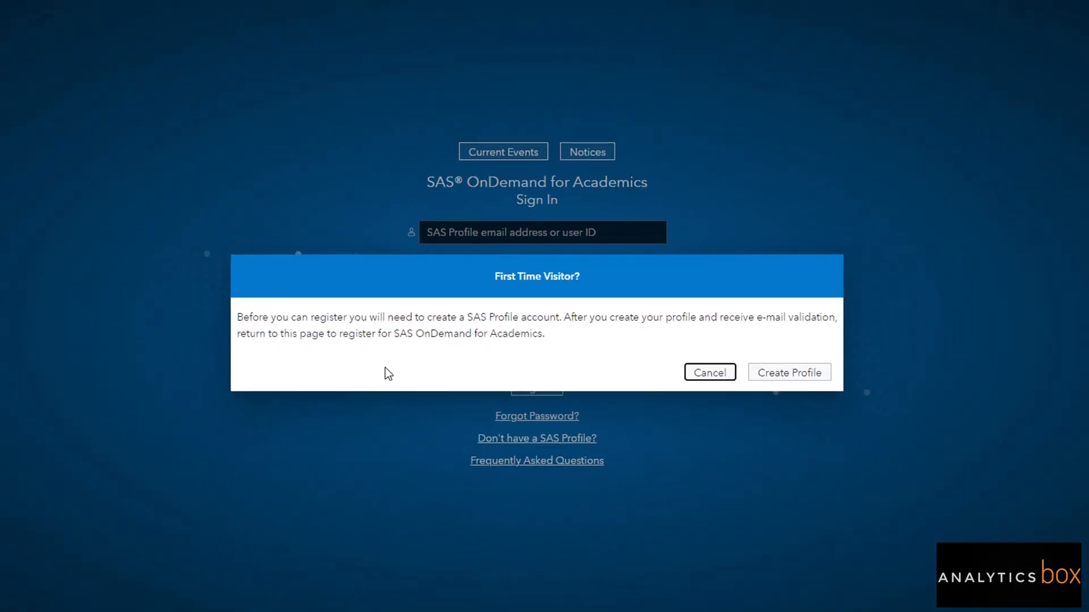
- Choose Create Profile to register a new SAS Profile
{"action": "left_click", "coordinate": [789, 372]}
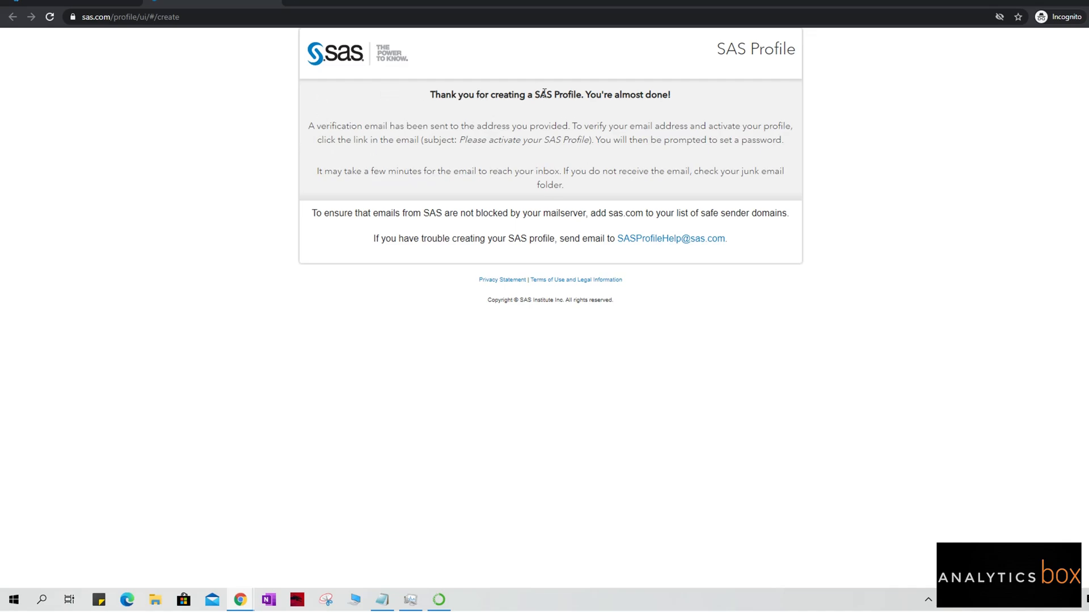
{"action": "mouse_move", "coordinate": [322, 121]}
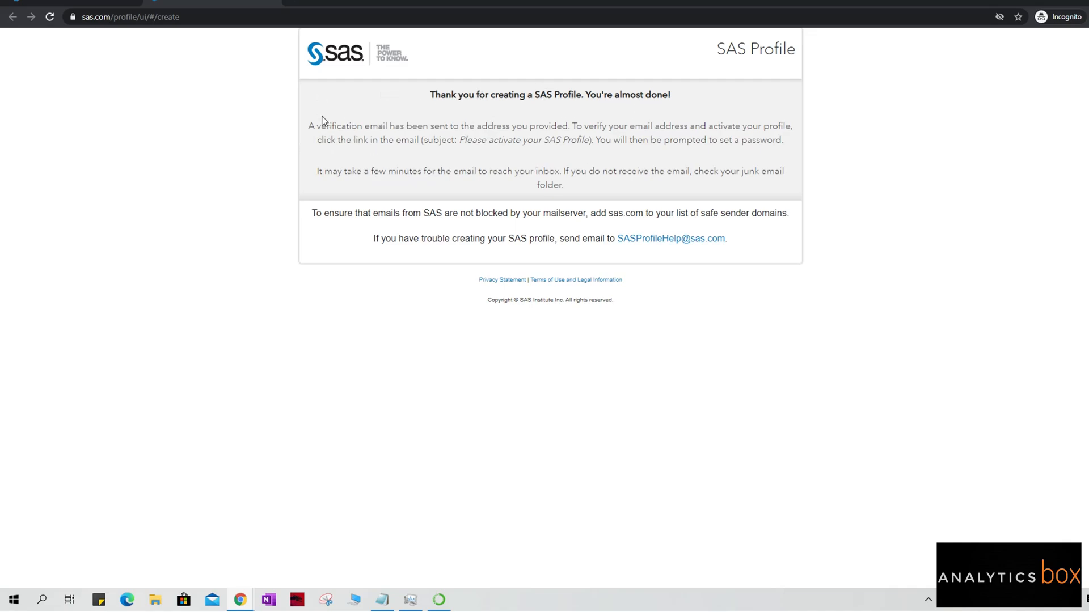
{"action": "mouse_move", "coordinate": [397, 130]}
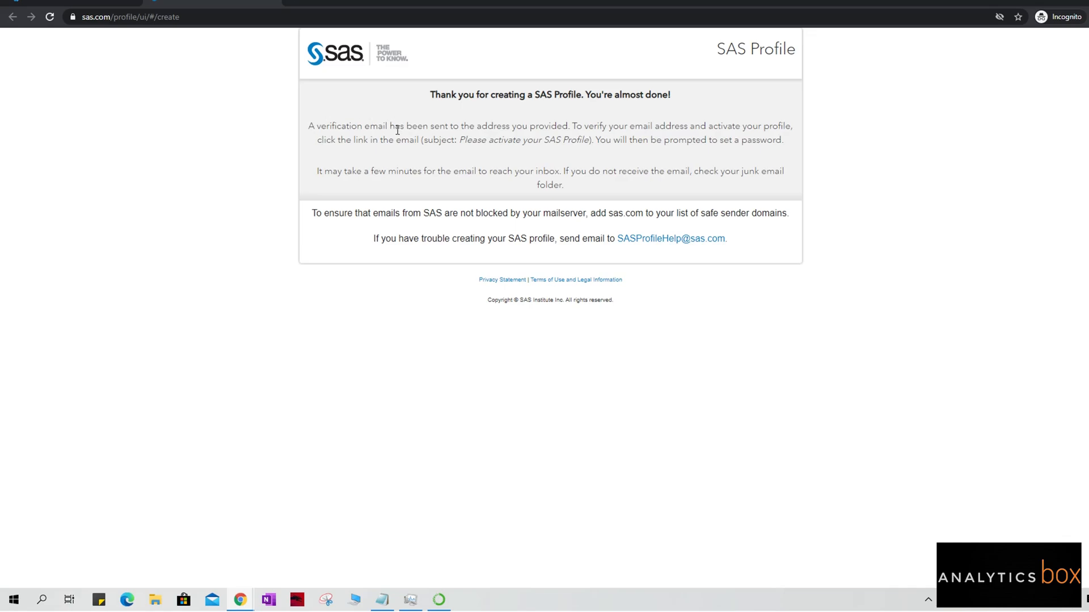
{"action": "mouse_move", "coordinate": [649, 139]}
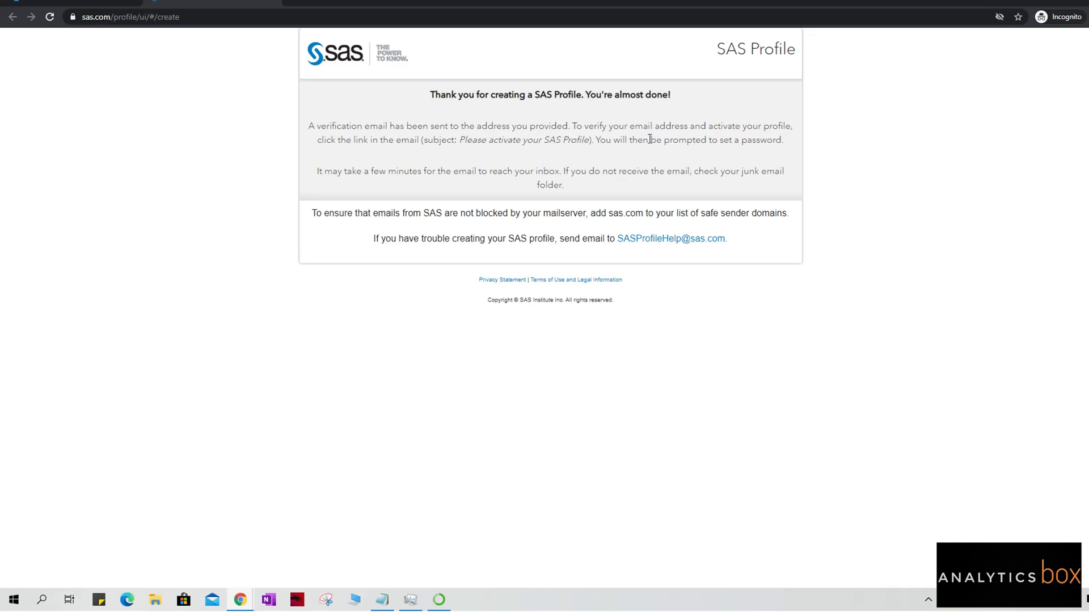
{"action": "mouse_move", "coordinate": [151, 555]}
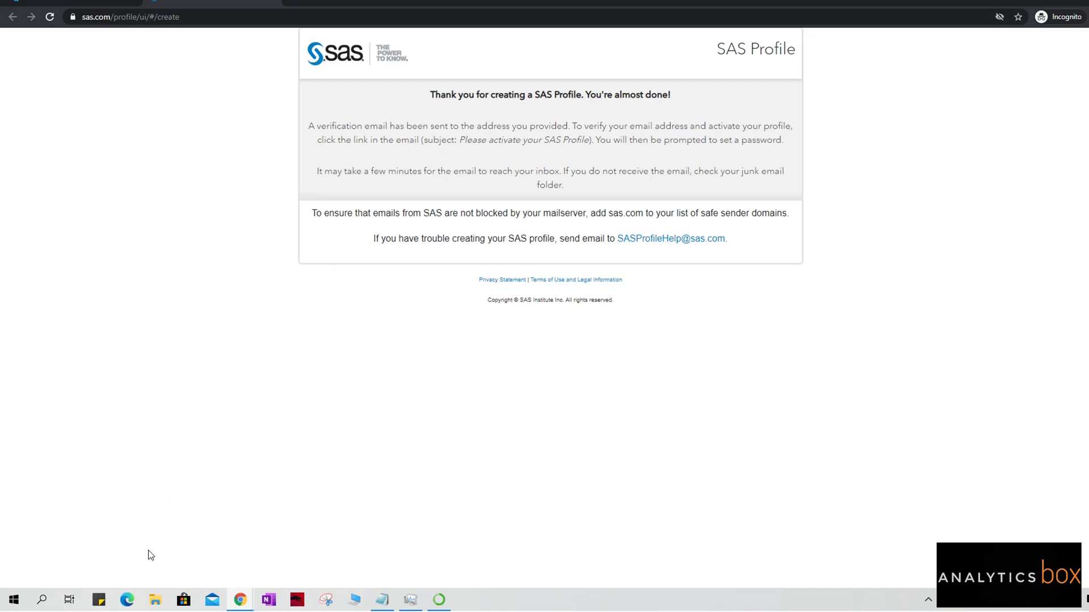
{"action": "mouse_move", "coordinate": [239, 599]}
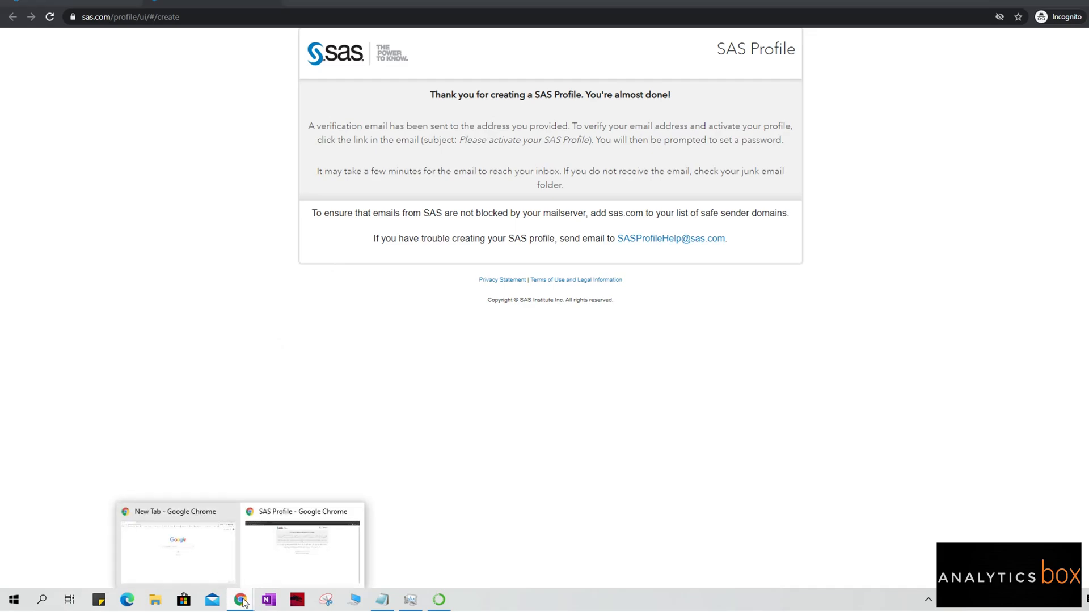
- Open the 'Please activate your SAS Profile' email in Gmail and bring up the activation link's menu
{"action": "left_click", "coordinate": [177, 548]}
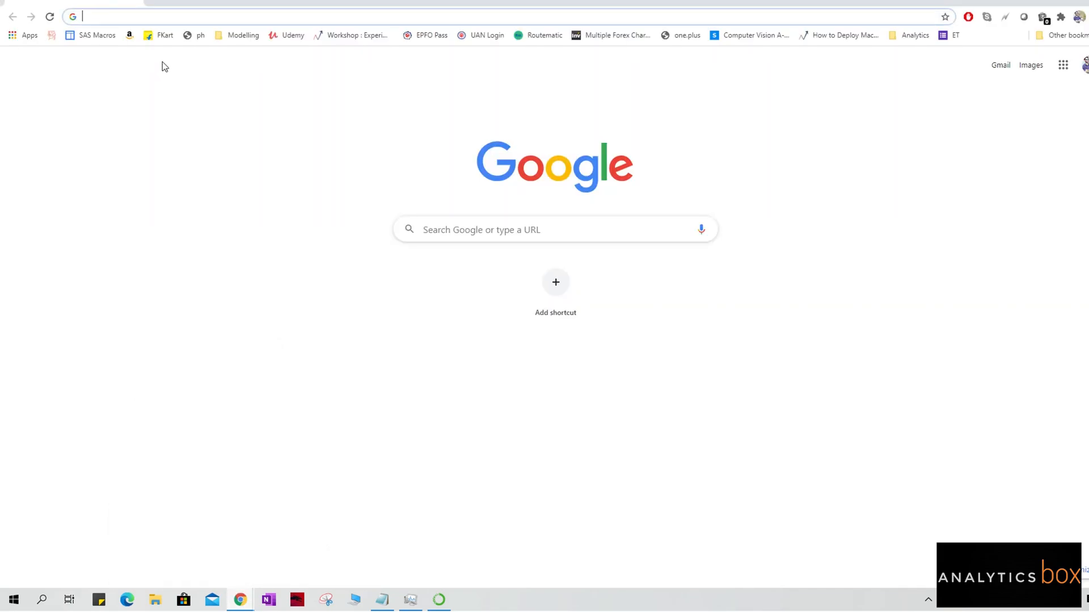
{"action": "left_click", "coordinate": [1000, 64]}
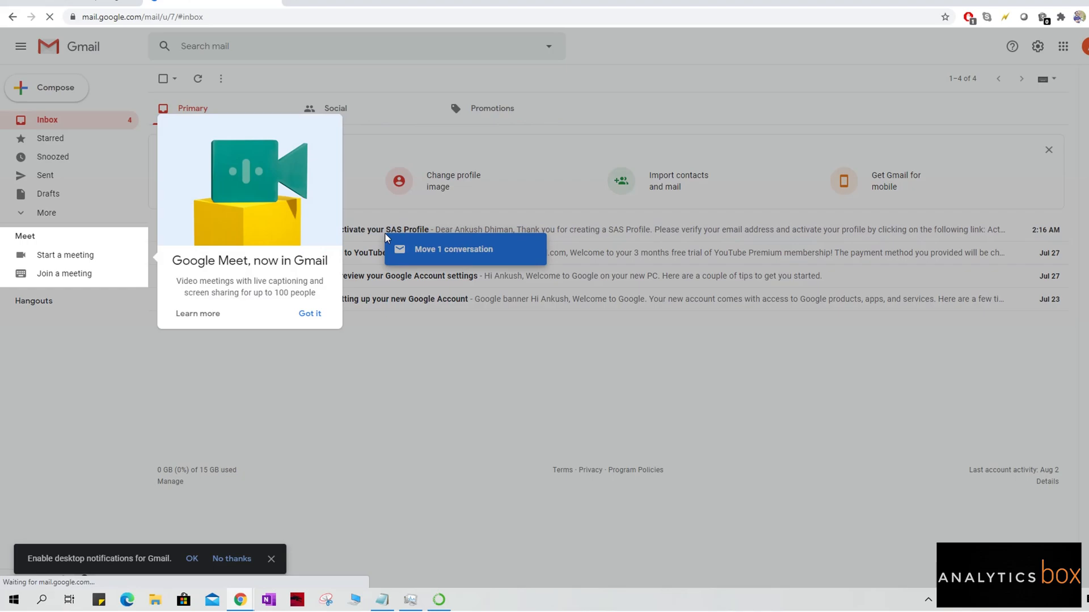
{"action": "left_click", "coordinate": [309, 314]}
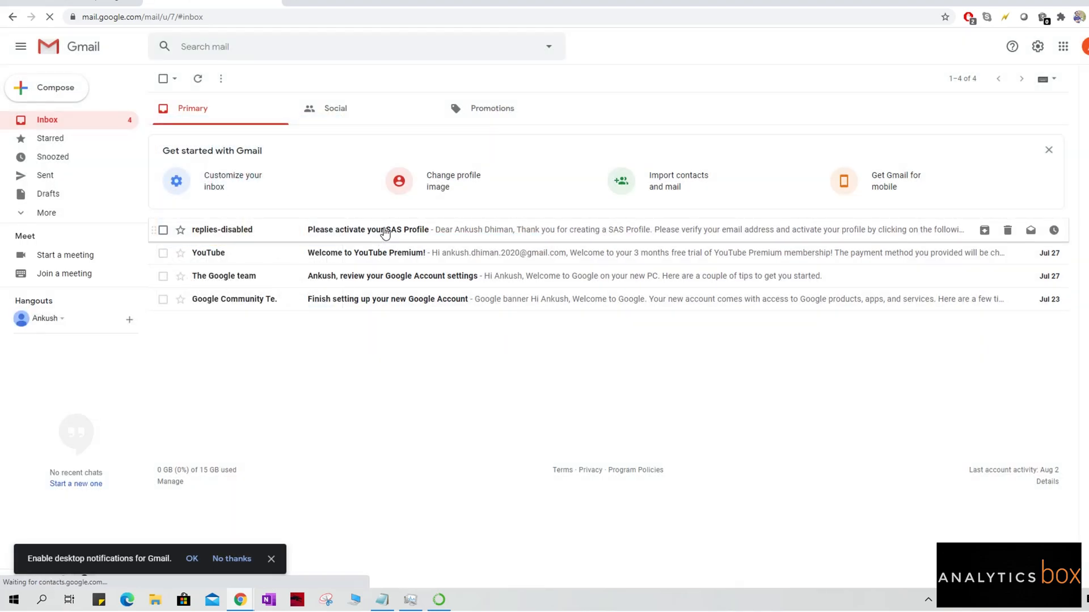
{"action": "left_click", "coordinate": [369, 229]}
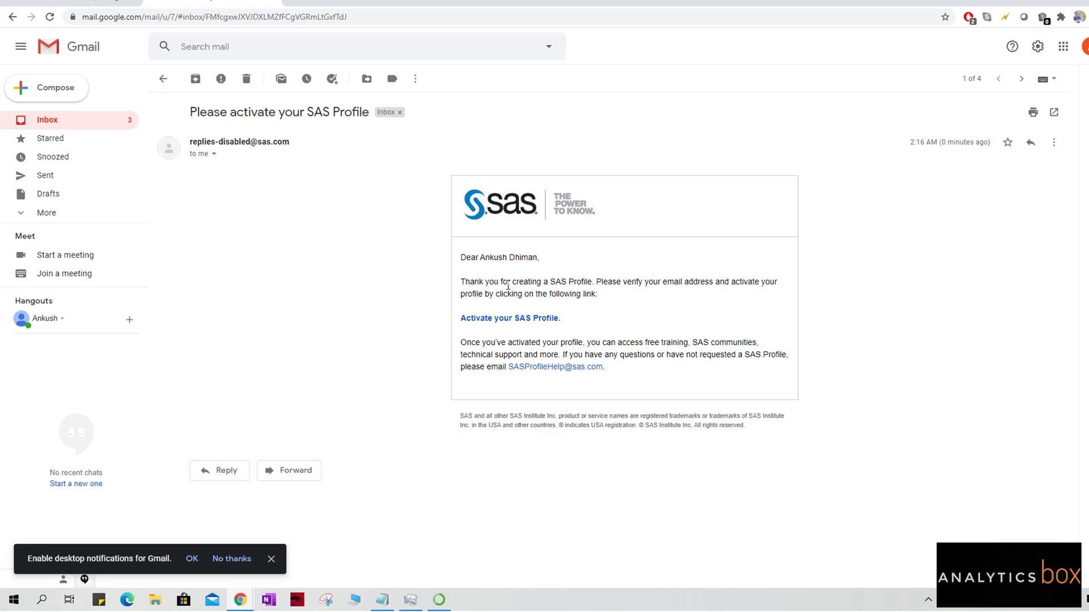
{"action": "mouse_move", "coordinate": [702, 294]}
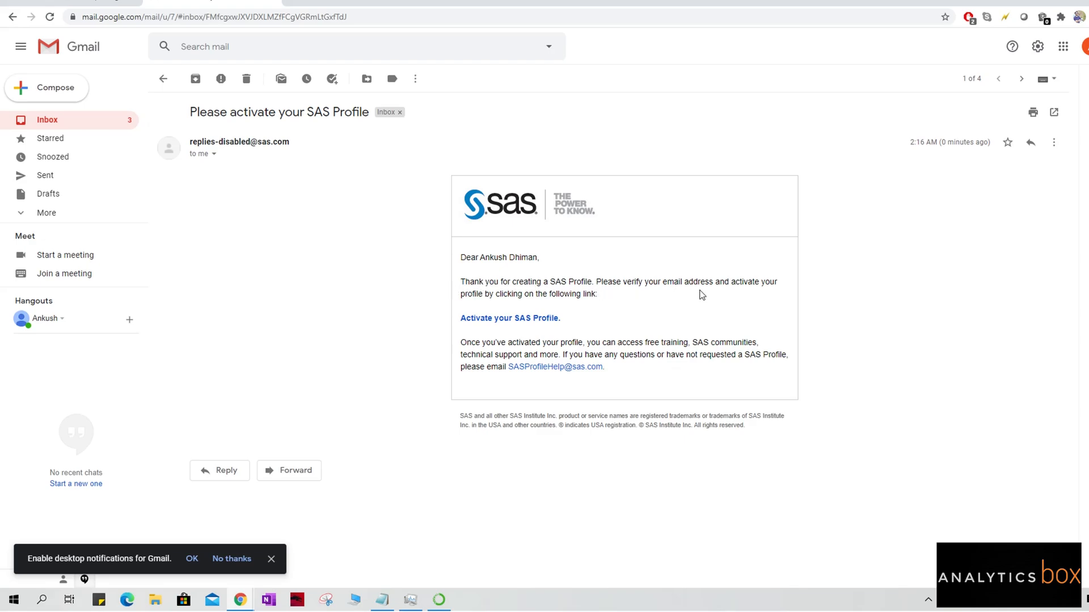
{"action": "mouse_move", "coordinate": [488, 312]}
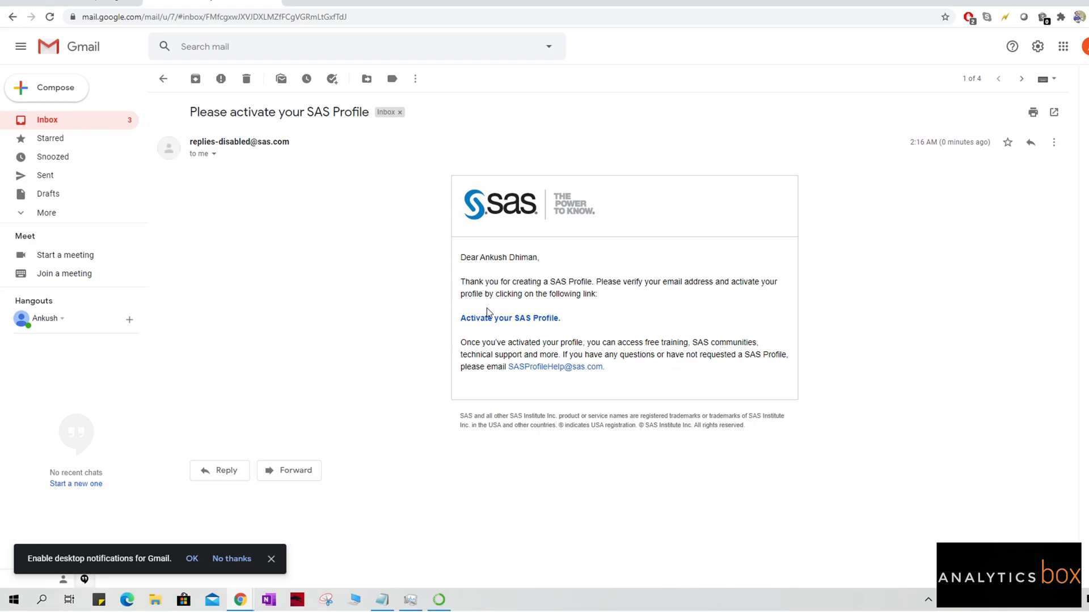
{"action": "right_click", "coordinate": [510, 318]}
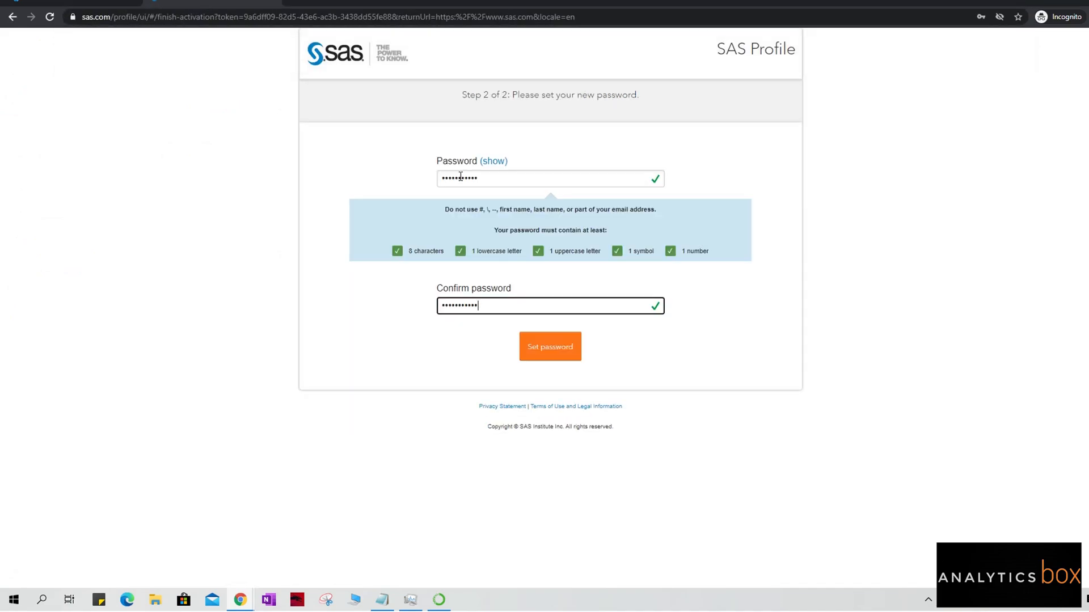
- Submit the new profile password and continue past the activation confirmation
{"action": "left_click", "coordinate": [550, 347]}
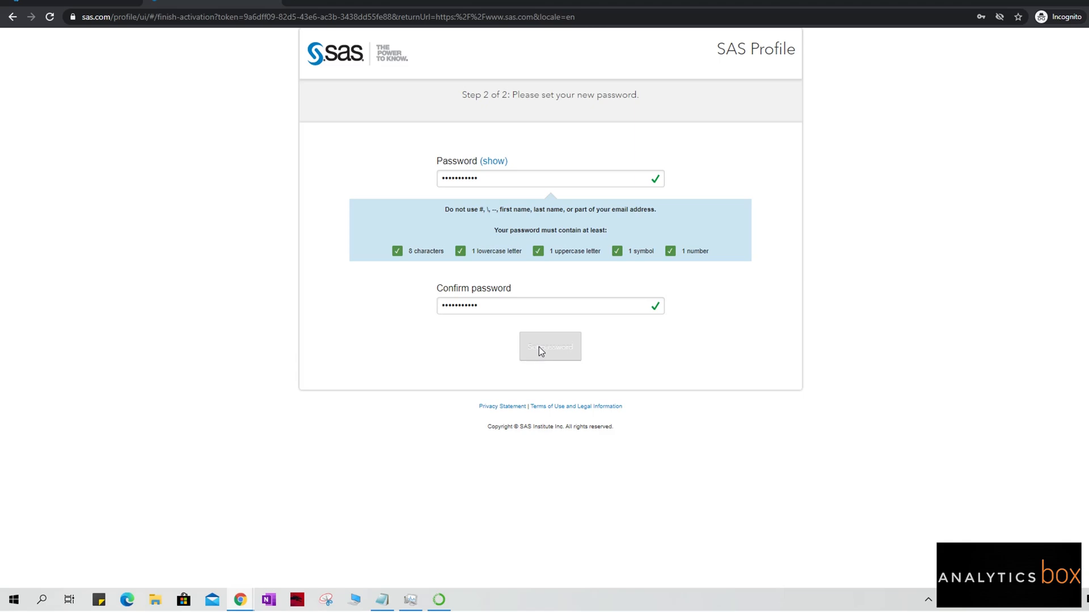
{"action": "left_click", "coordinate": [549, 346]}
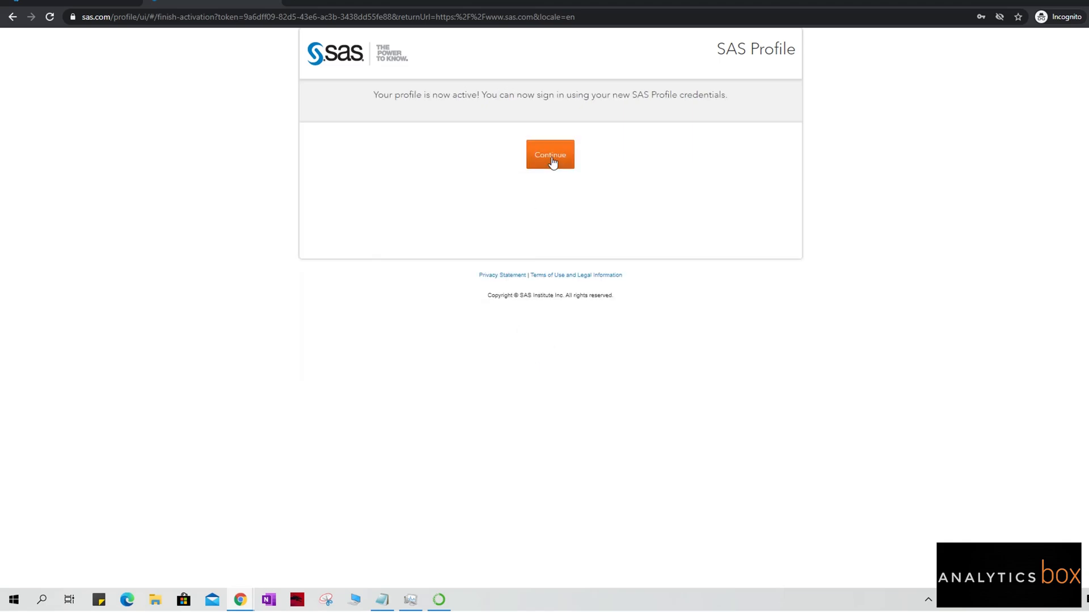
{"action": "double_click", "coordinate": [396, 95]}
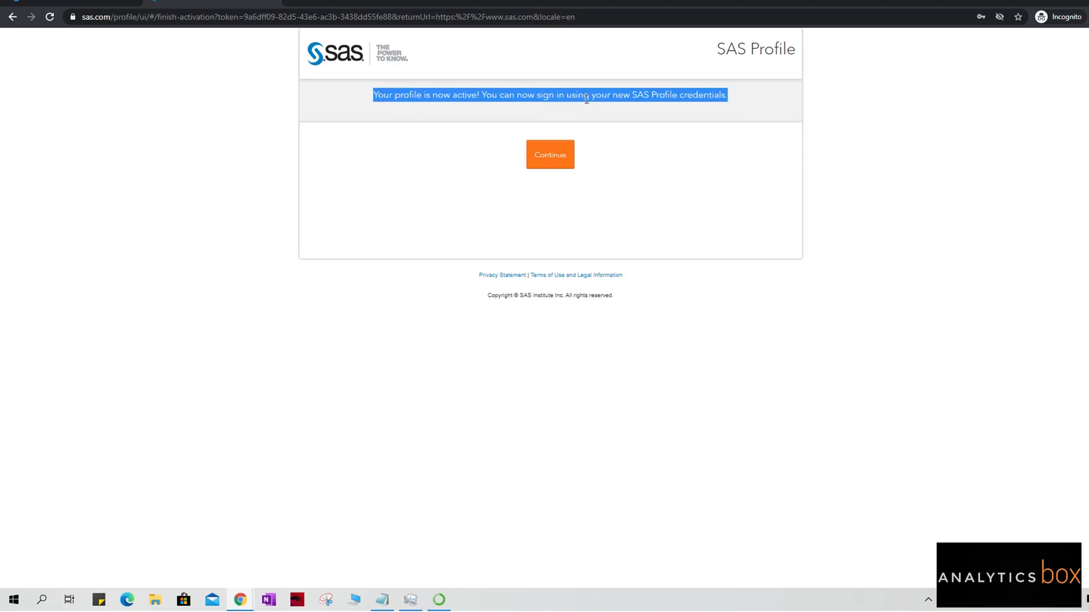
{"action": "left_click", "coordinate": [572, 109]}
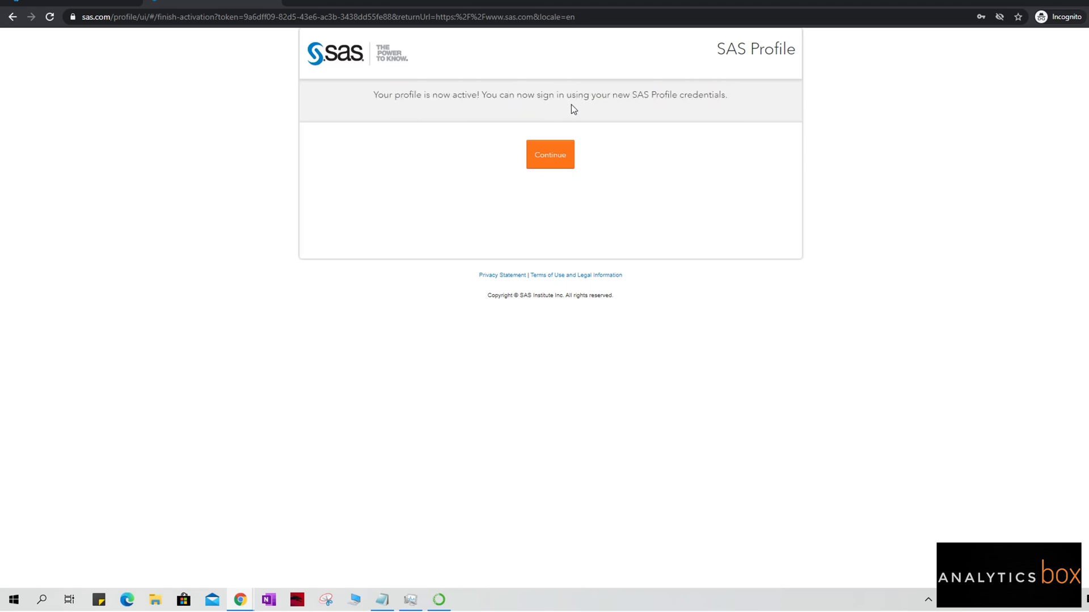
{"action": "left_click", "coordinate": [549, 155]}
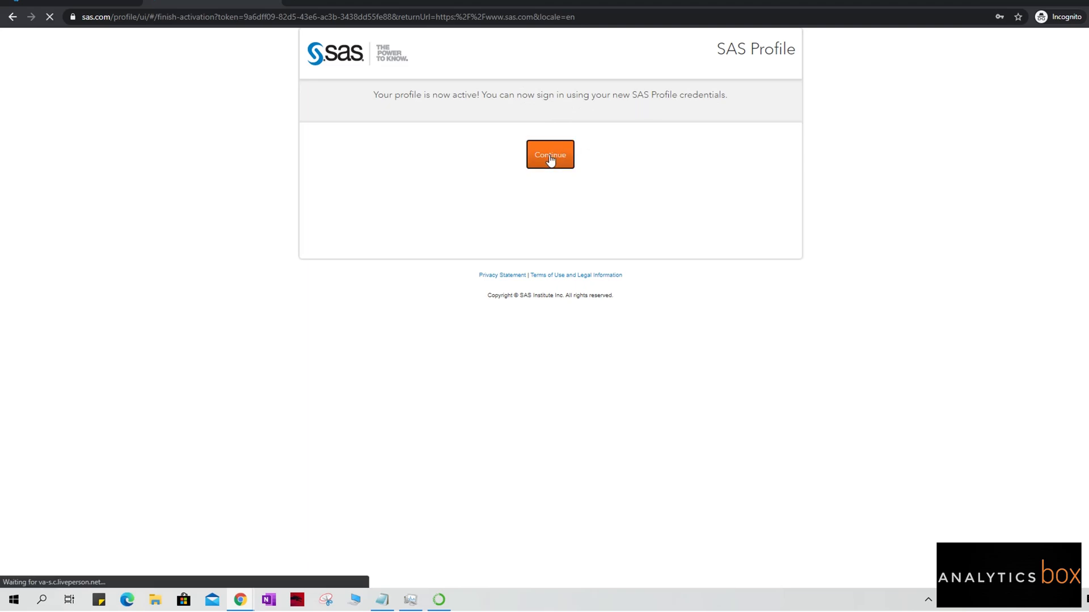
- Continue to the SAS home page and scroll down and back up through it
{"action": "left_click", "coordinate": [550, 154]}
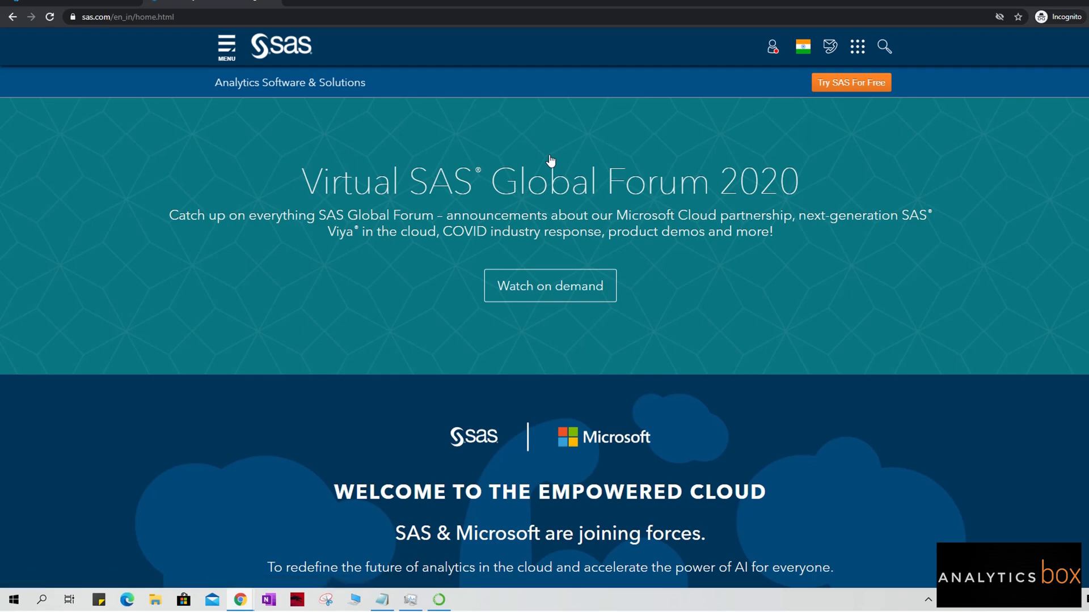
{"action": "scroll", "scroll_direction": "down", "scroll_amount": 3}
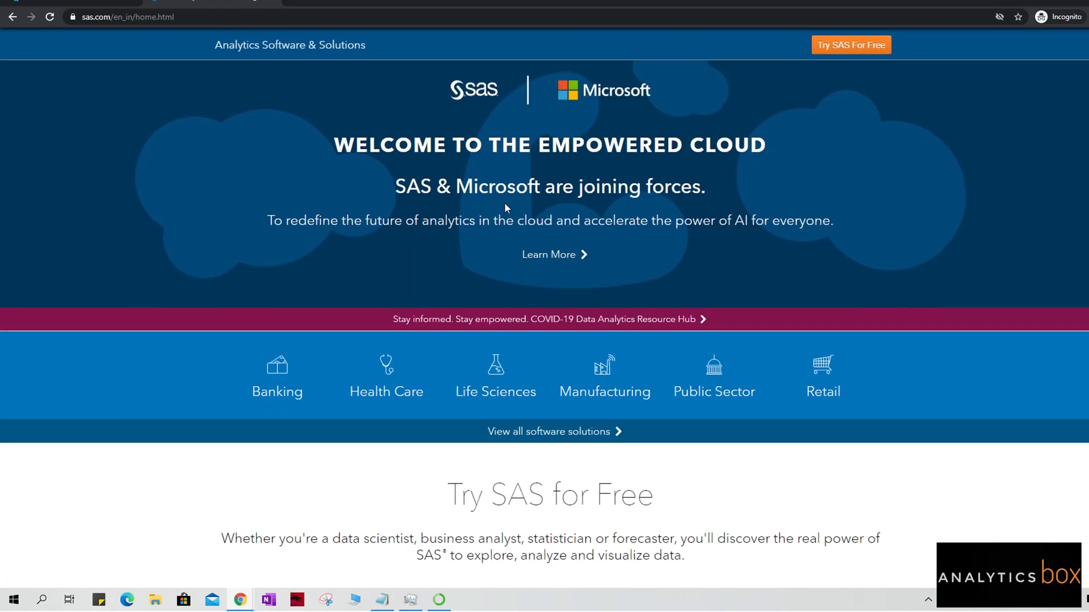
{"action": "scroll", "scroll_direction": "down", "scroll_amount": 3}
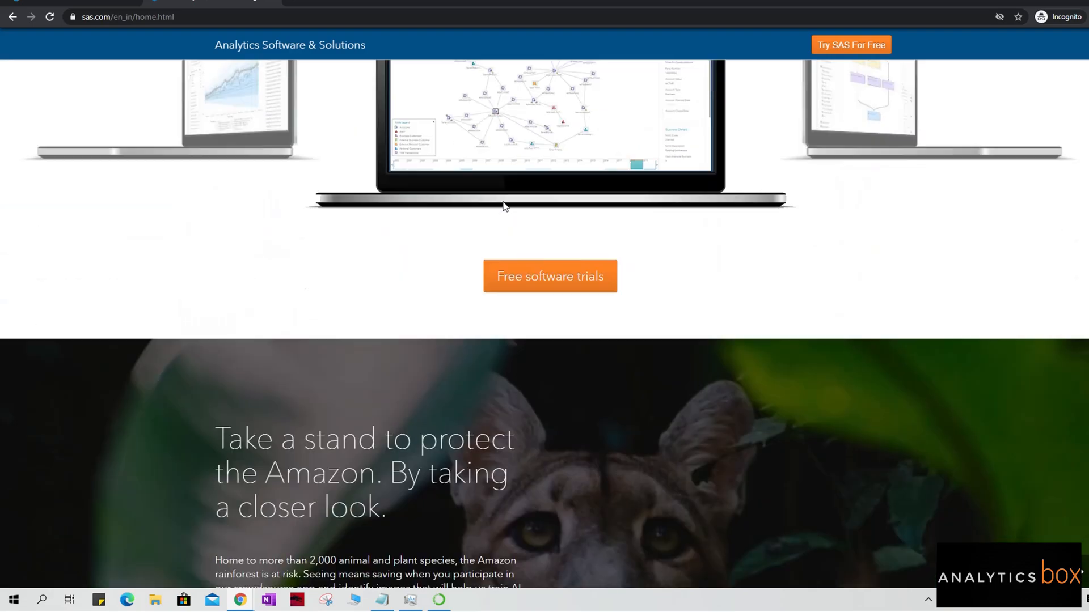
{"action": "scroll", "scroll_direction": "down", "scroll_amount": 3}
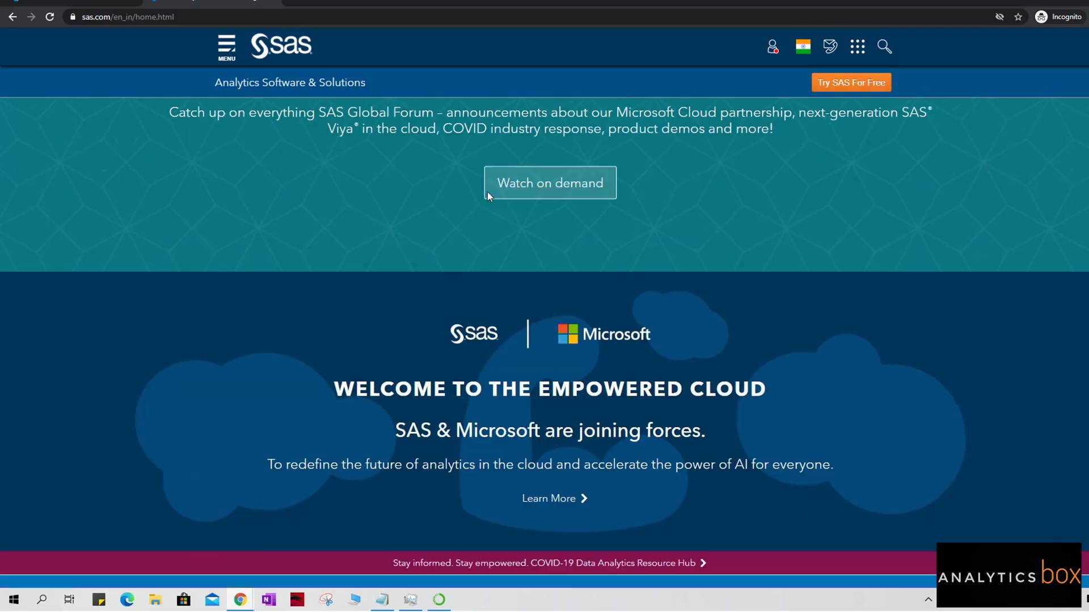
{"action": "scroll", "scroll_direction": "up", "scroll_amount": 3}
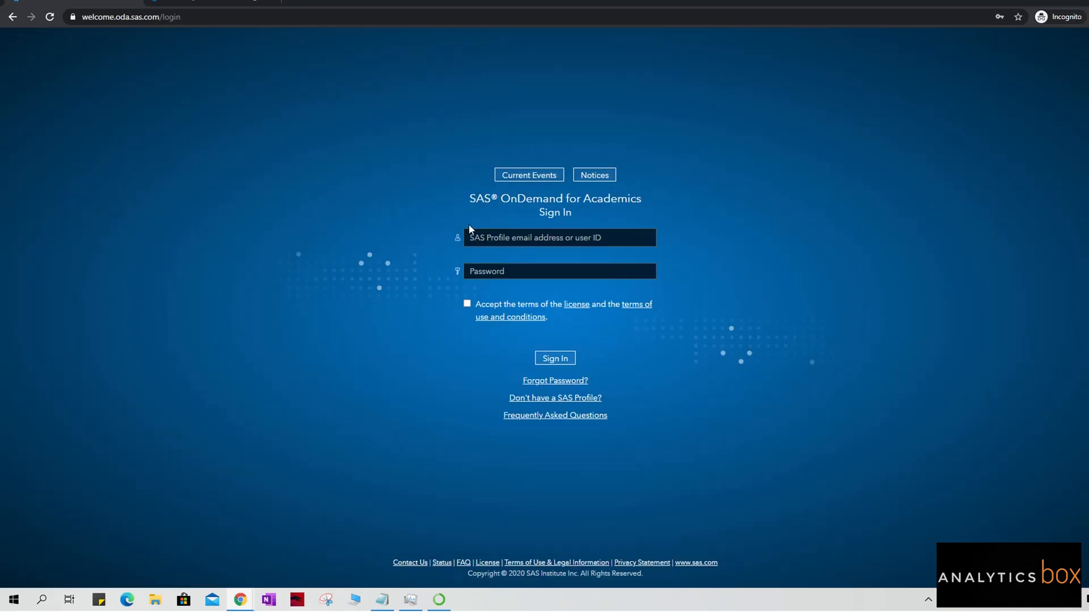
{"action": "left_click", "coordinate": [560, 238]}
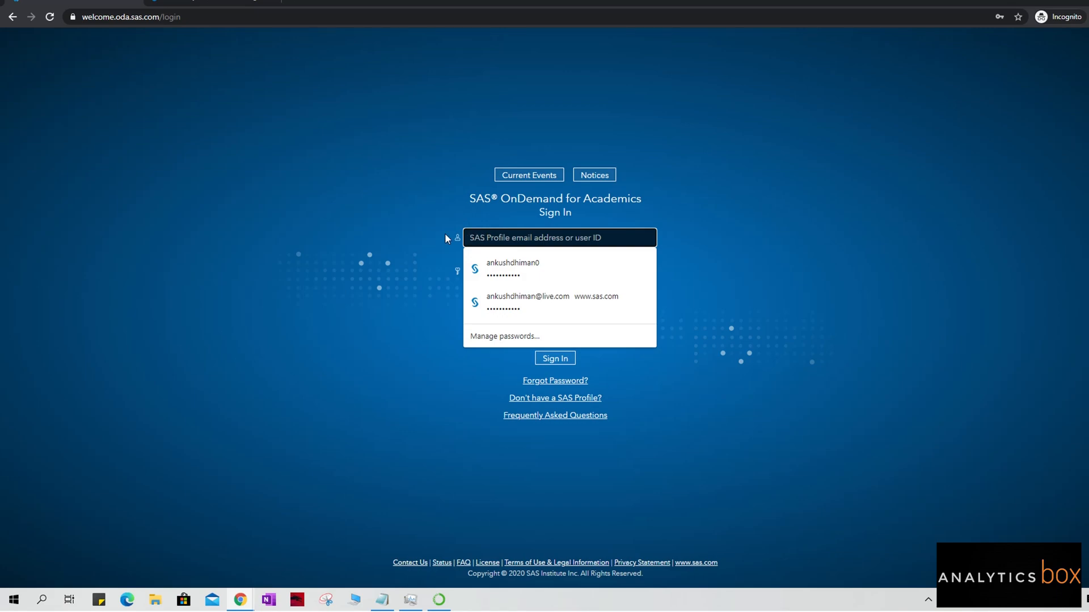
{"action": "mouse_move", "coordinate": [544, 238]}
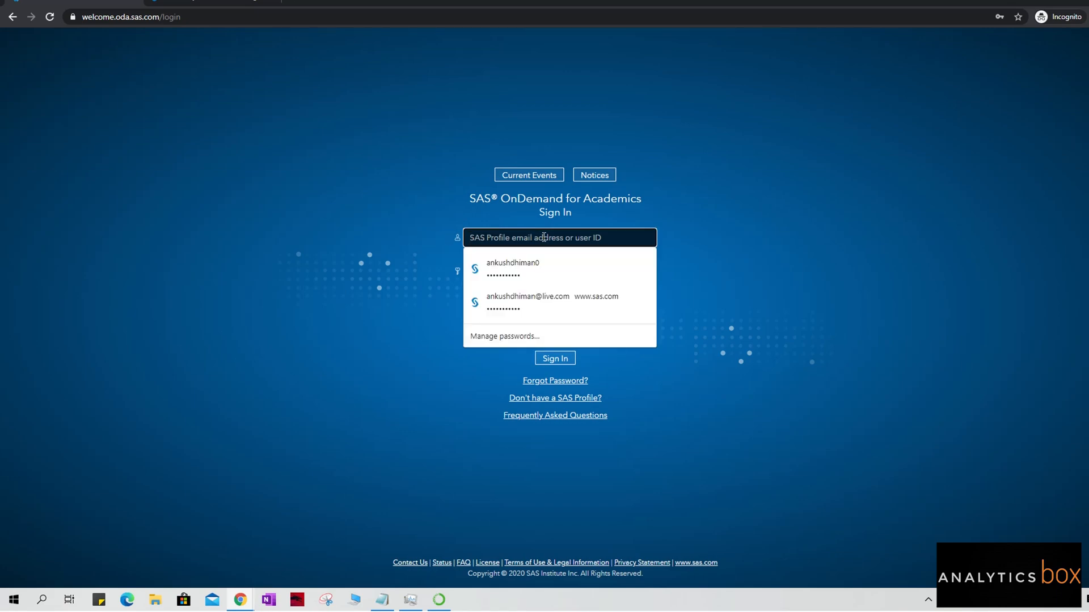
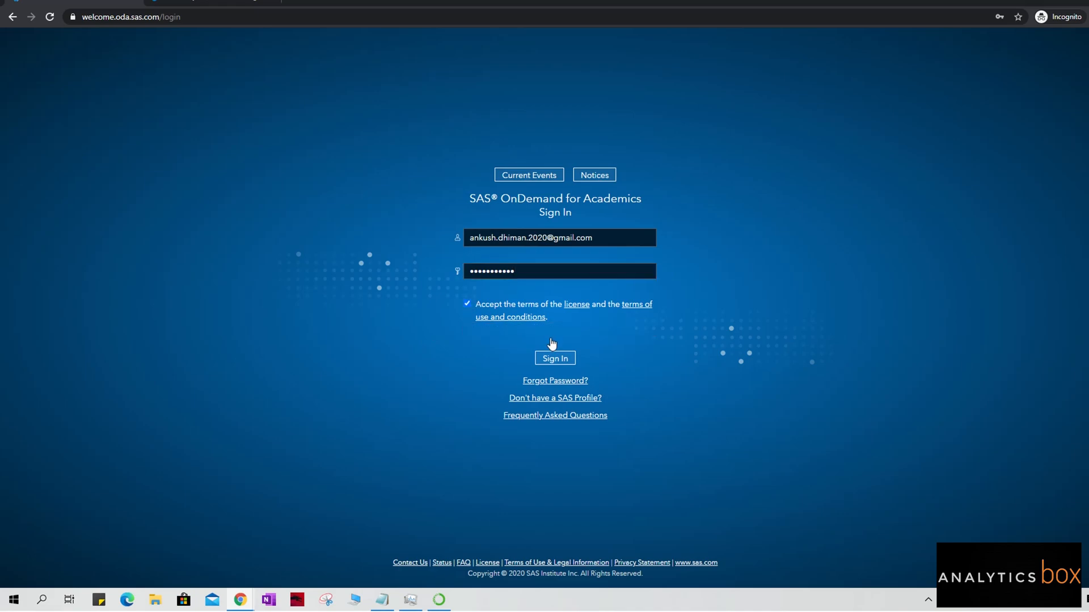
{"action": "left_click", "coordinate": [554, 359]}
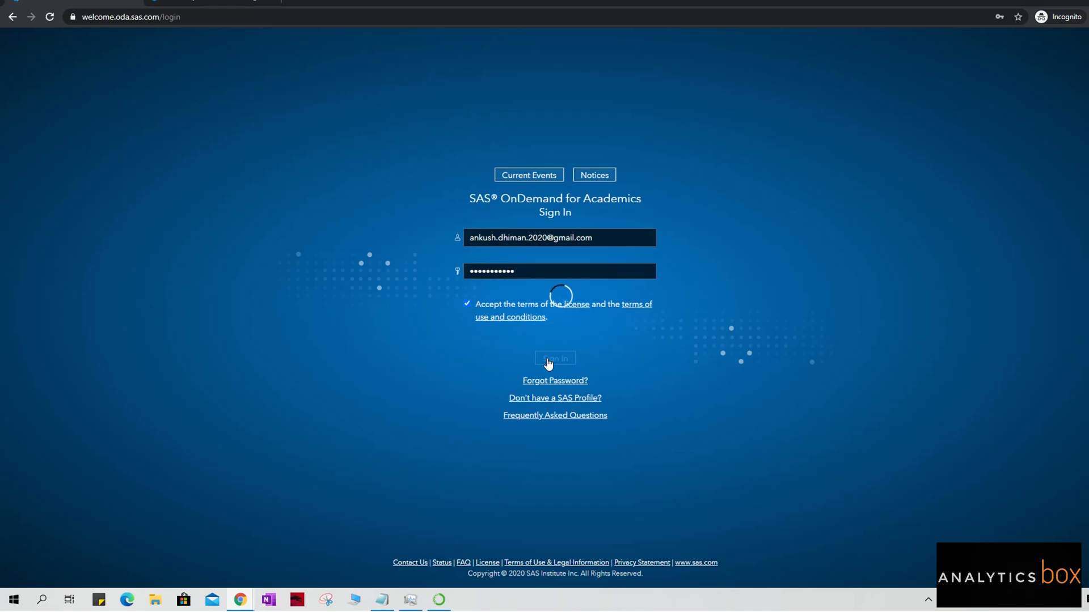
- Pick Asia Pacific as the home region, confirm it, and submit the registration
{"action": "left_click", "coordinate": [554, 359]}
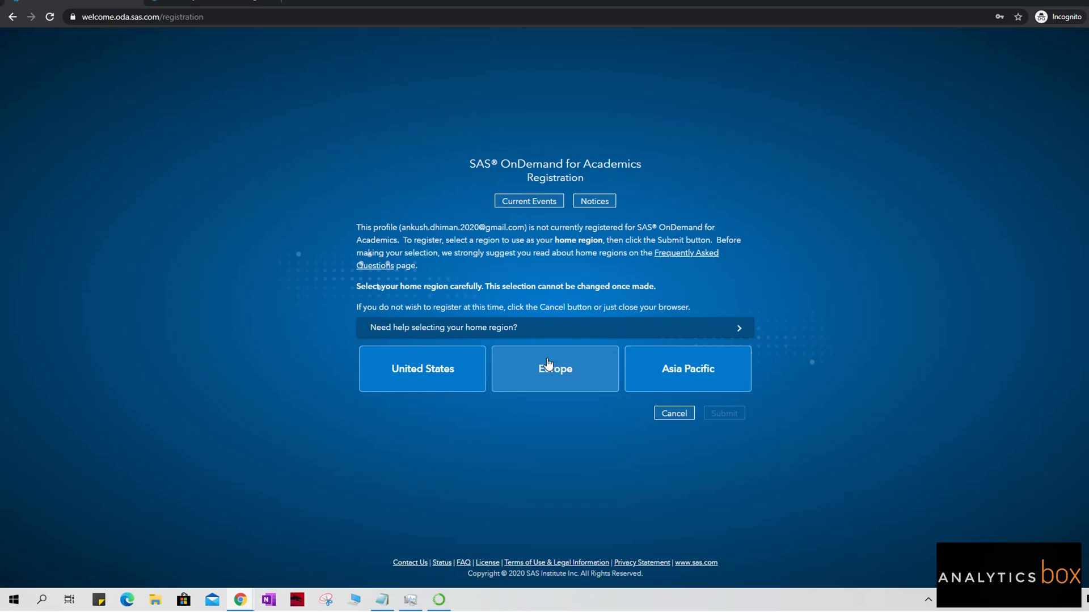
{"action": "mouse_move", "coordinate": [526, 177]}
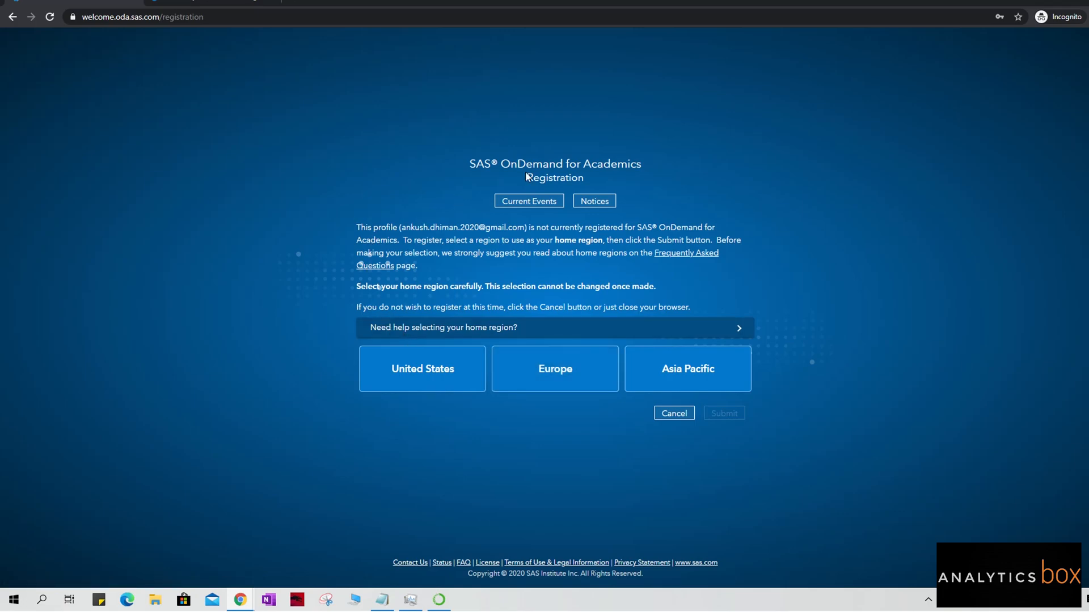
{"action": "mouse_move", "coordinate": [407, 346]}
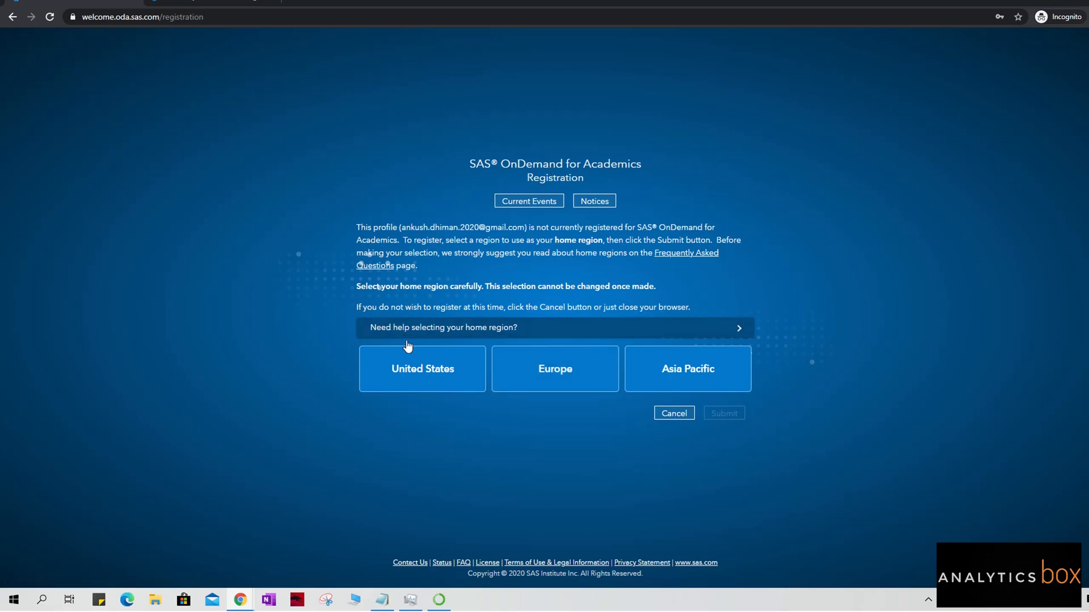
{"action": "mouse_move", "coordinate": [392, 412]}
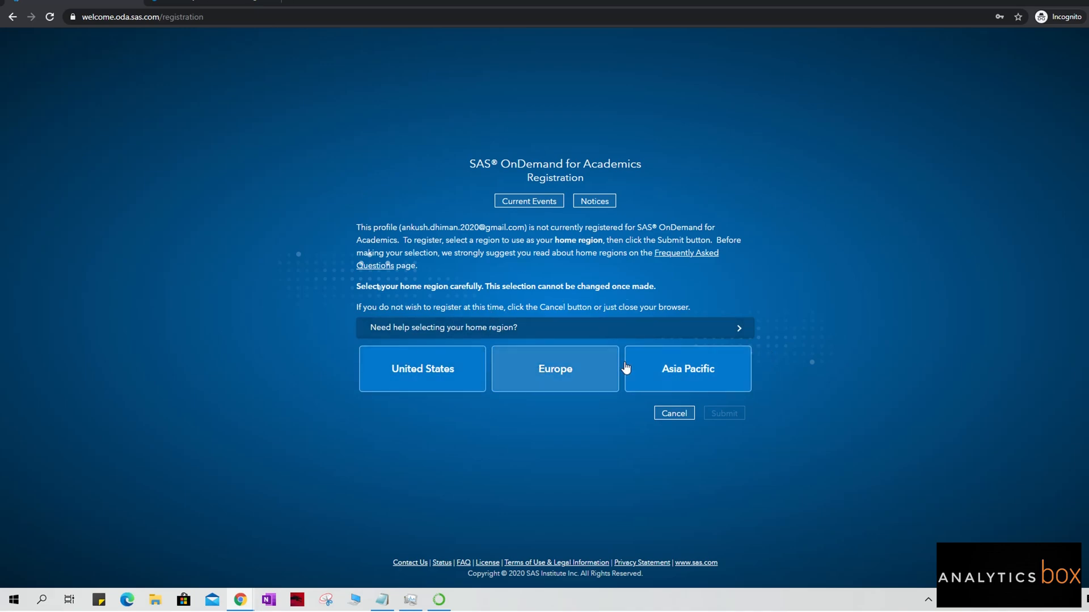
{"action": "left_click", "coordinate": [723, 414]}
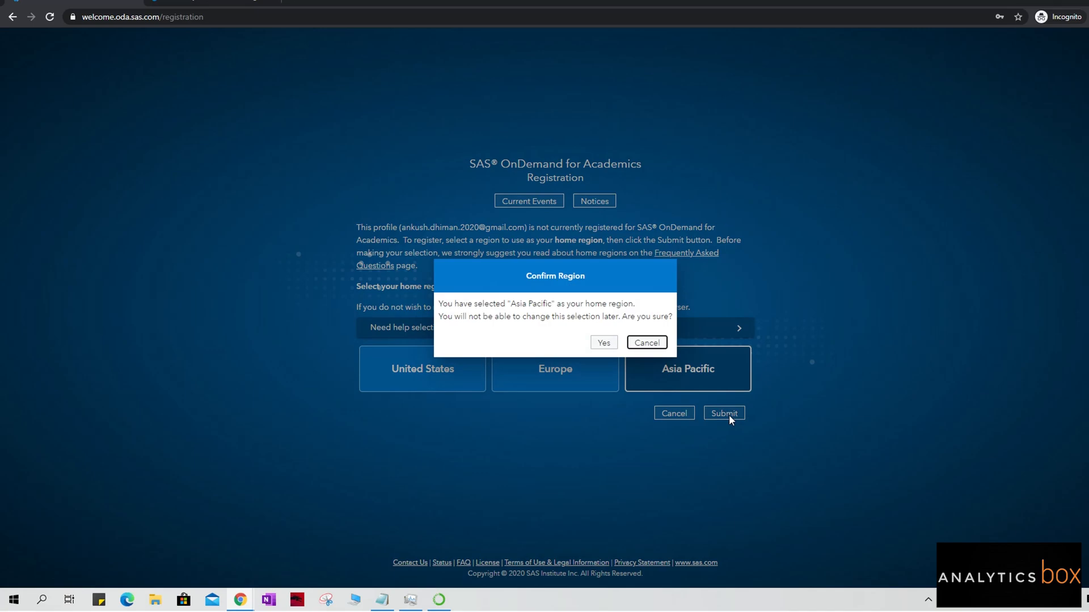
{"action": "mouse_move", "coordinate": [452, 319]}
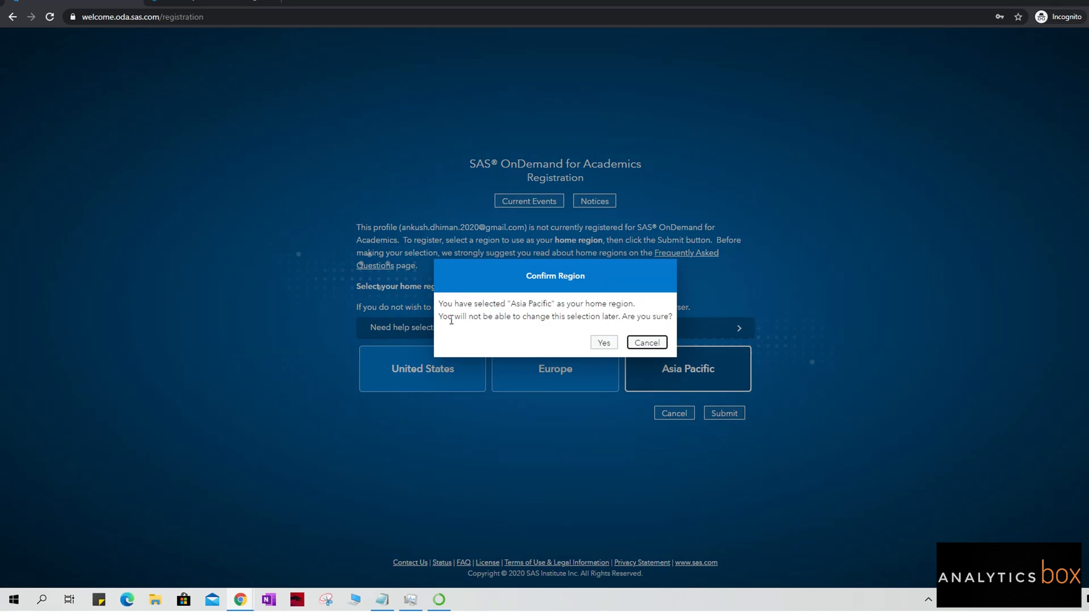
{"action": "mouse_move", "coordinate": [594, 338]}
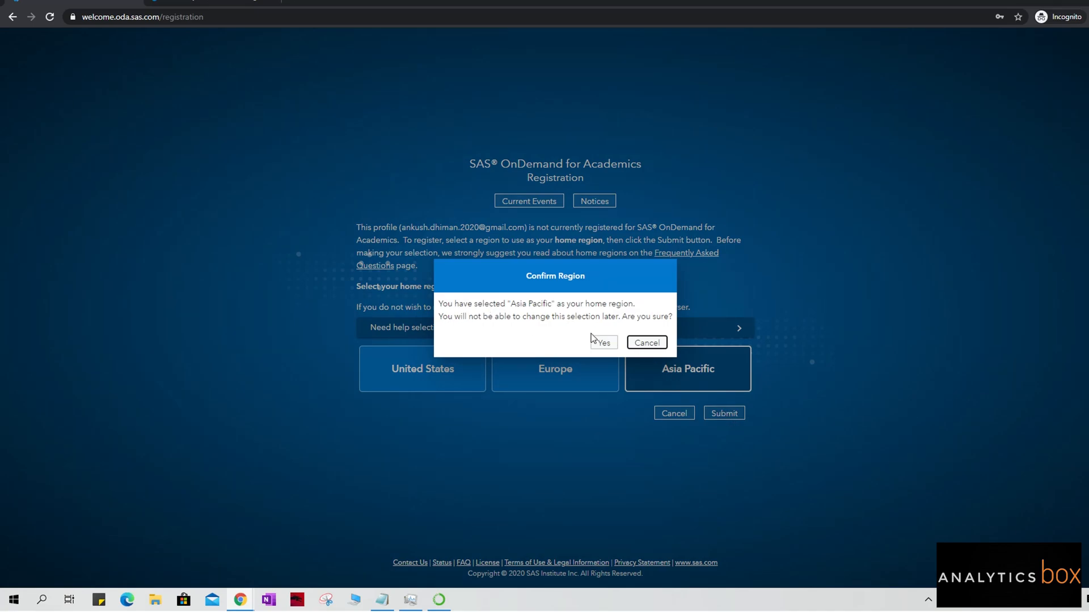
{"action": "left_click", "coordinate": [646, 343]}
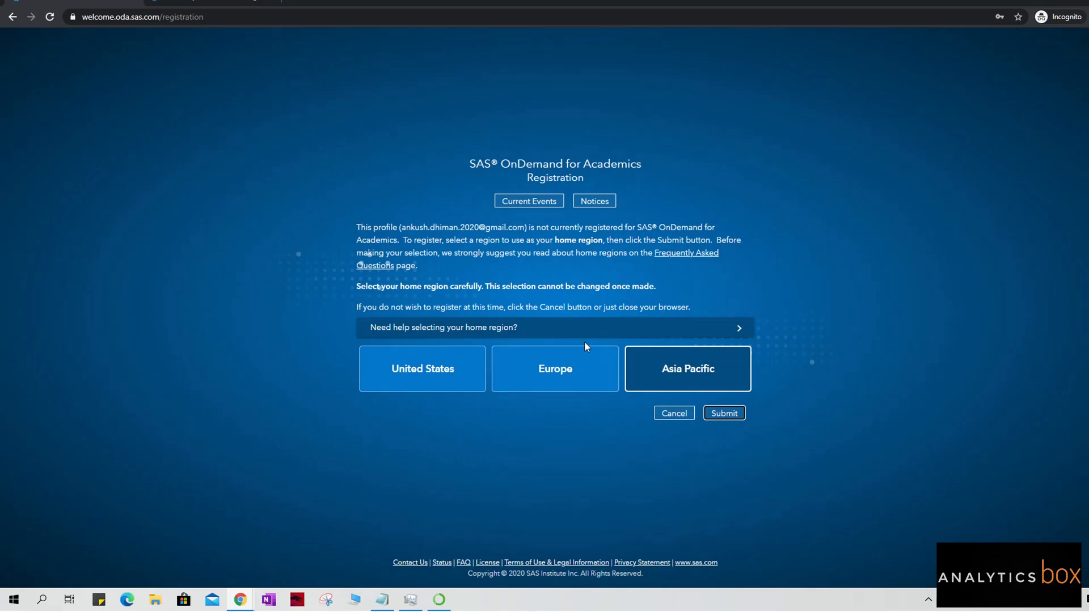
{"action": "mouse_move", "coordinate": [489, 305]}
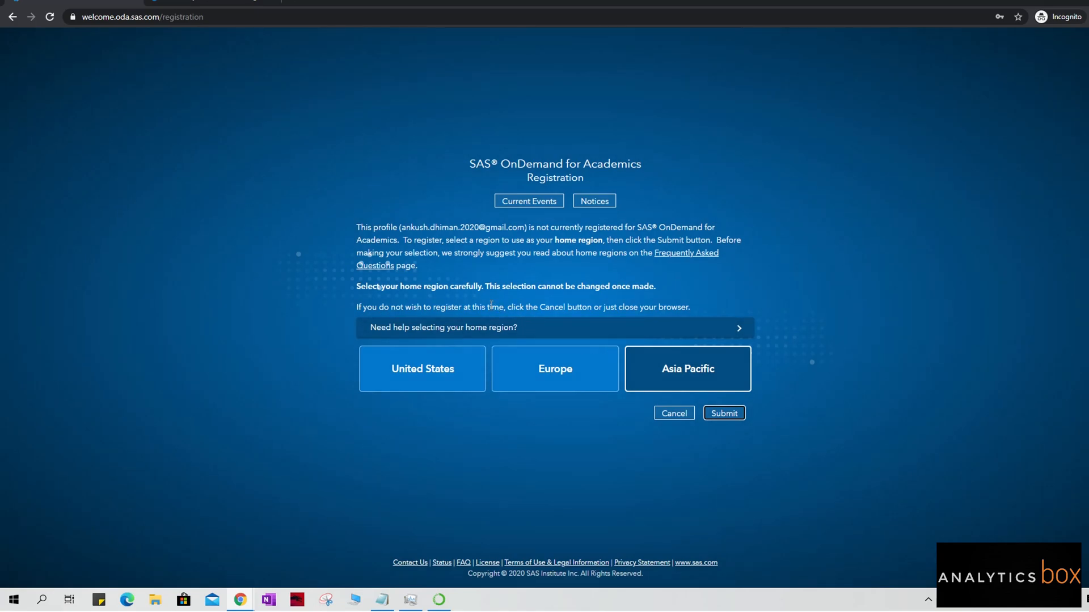
{"action": "left_click", "coordinate": [723, 413]}
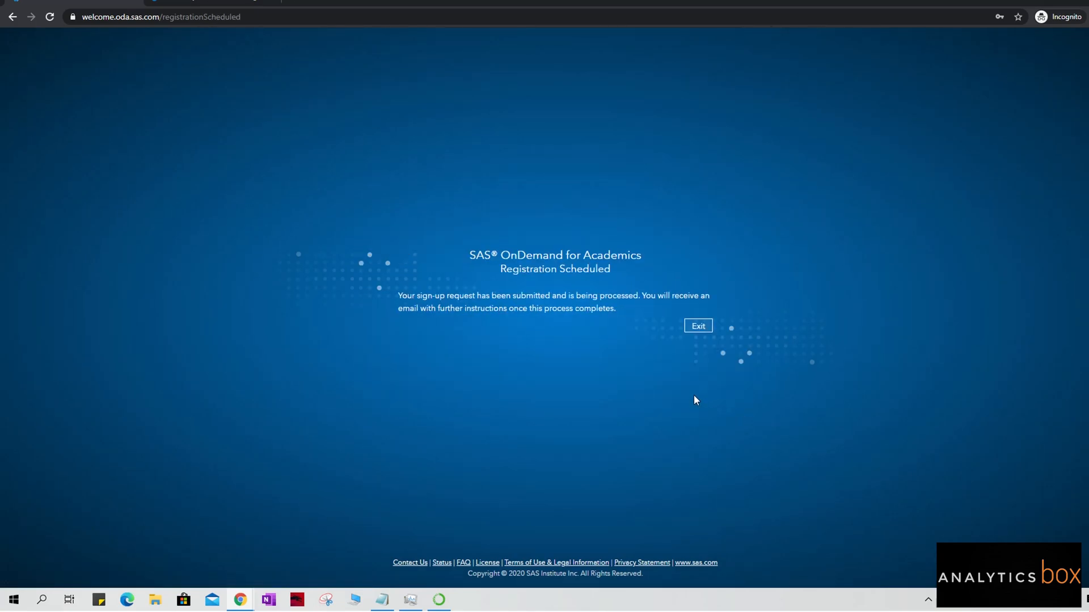
{"action": "mouse_move", "coordinate": [490, 328]}
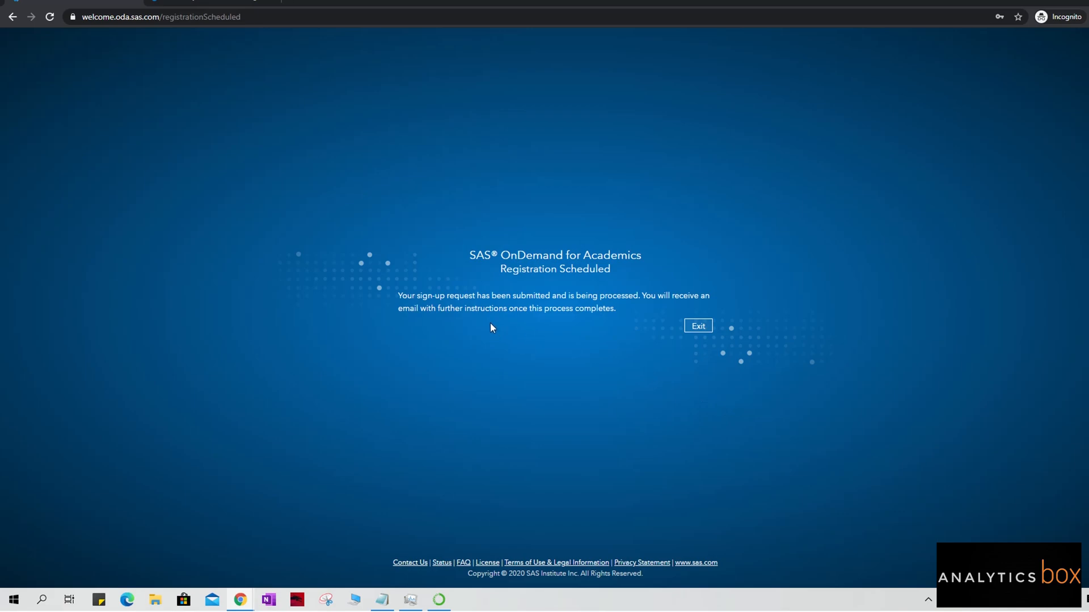
{"action": "mouse_move", "coordinate": [699, 326]}
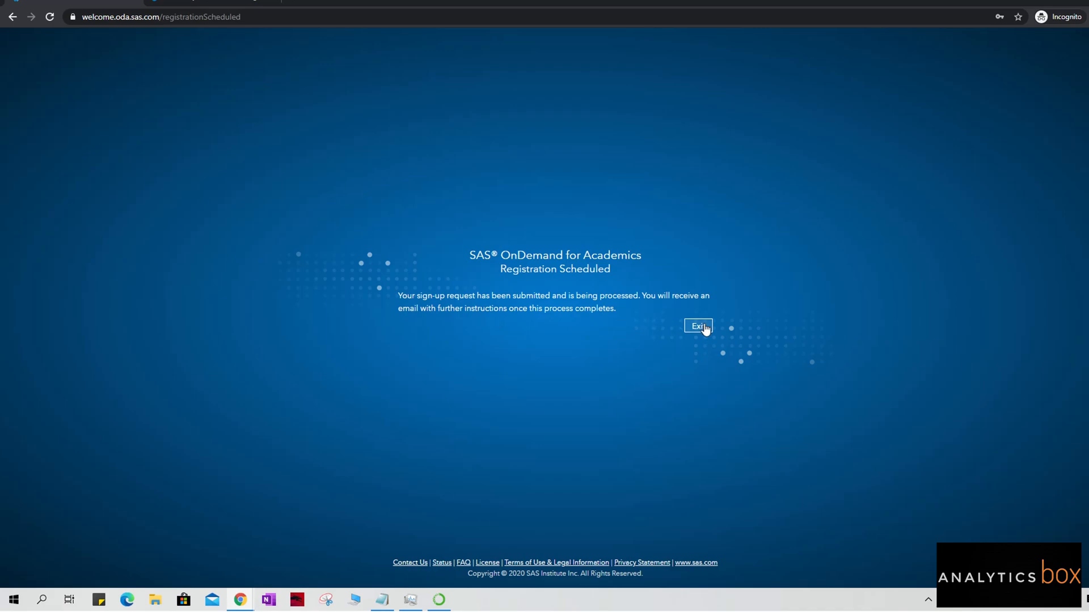
{"action": "mouse_move", "coordinate": [405, 252]}
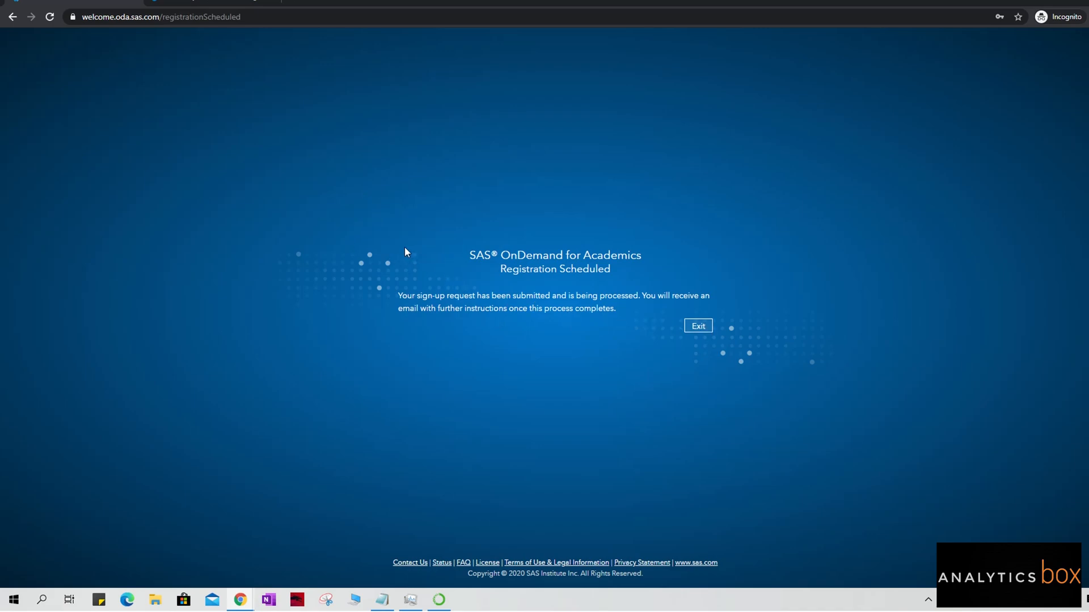
{"action": "mouse_move", "coordinate": [712, 262]}
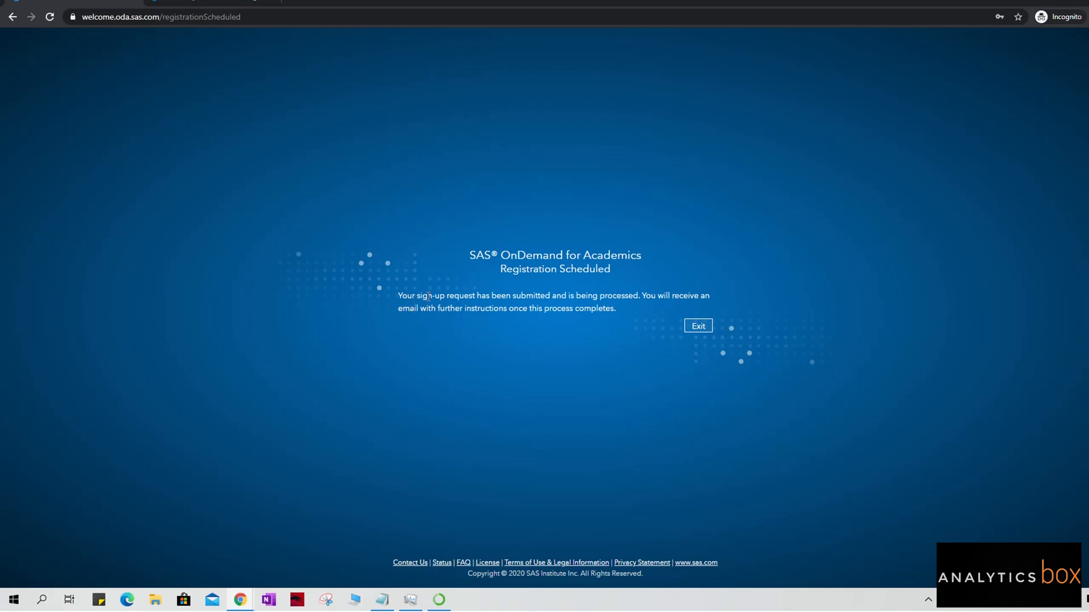
{"action": "mouse_move", "coordinate": [571, 306]}
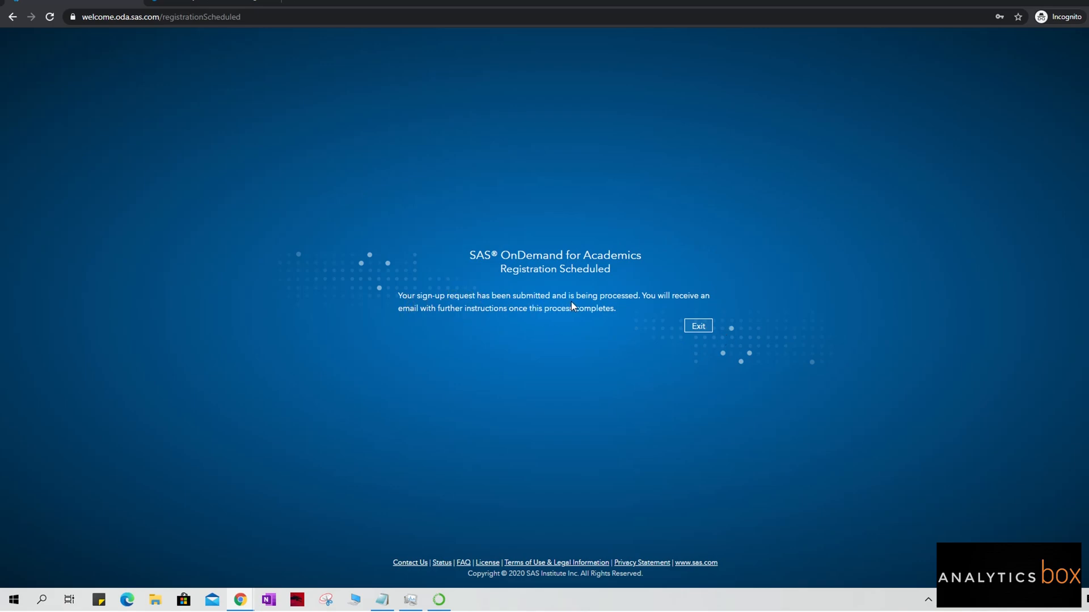
{"action": "mouse_move", "coordinate": [643, 327]}
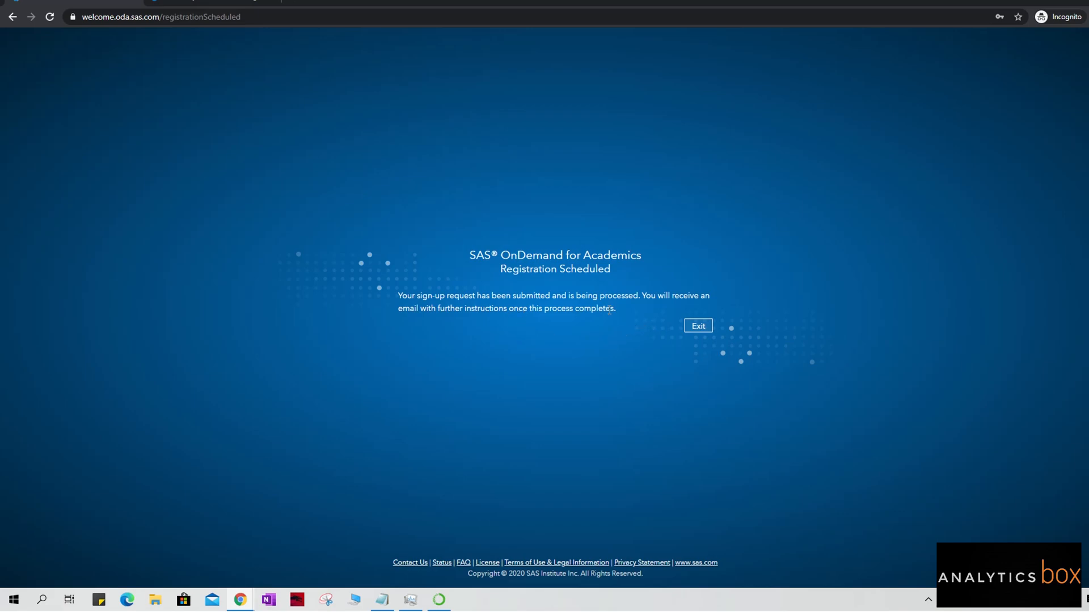
- Exit the Registration Scheduled confirmation page
{"action": "left_click", "coordinate": [698, 326]}
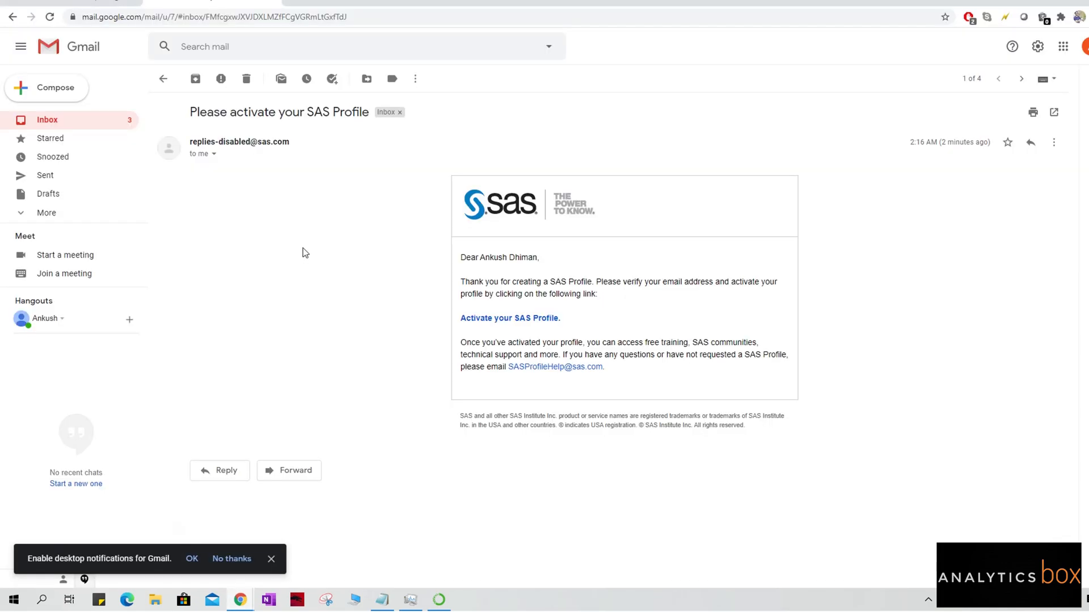
- Return from the SAS Profile activation email to the Gmail inbox list
{"action": "left_click", "coordinate": [163, 78]}
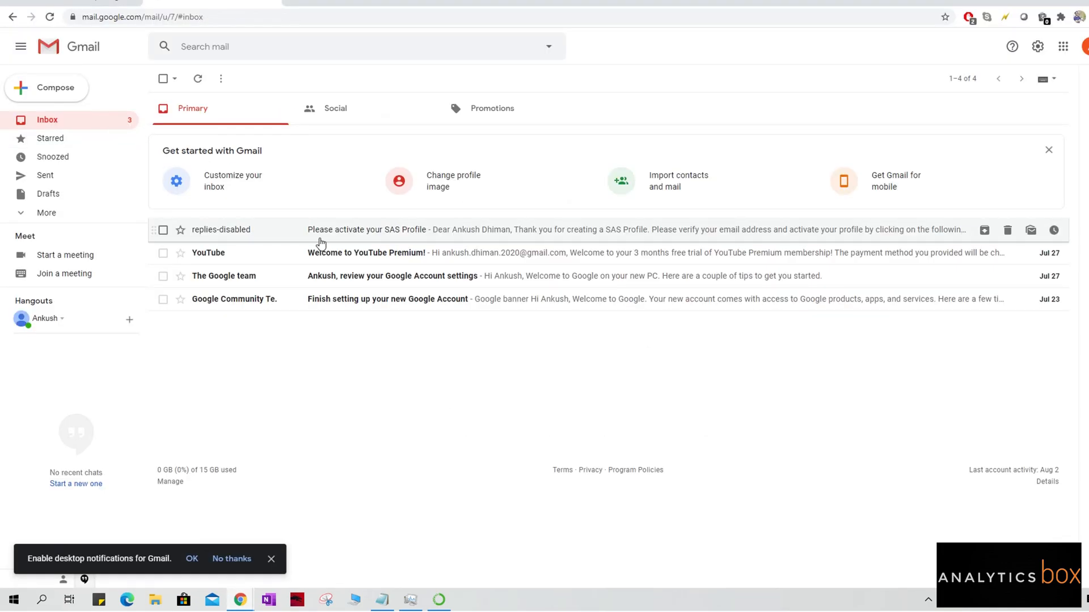
{"action": "mouse_move", "coordinate": [371, 248]}
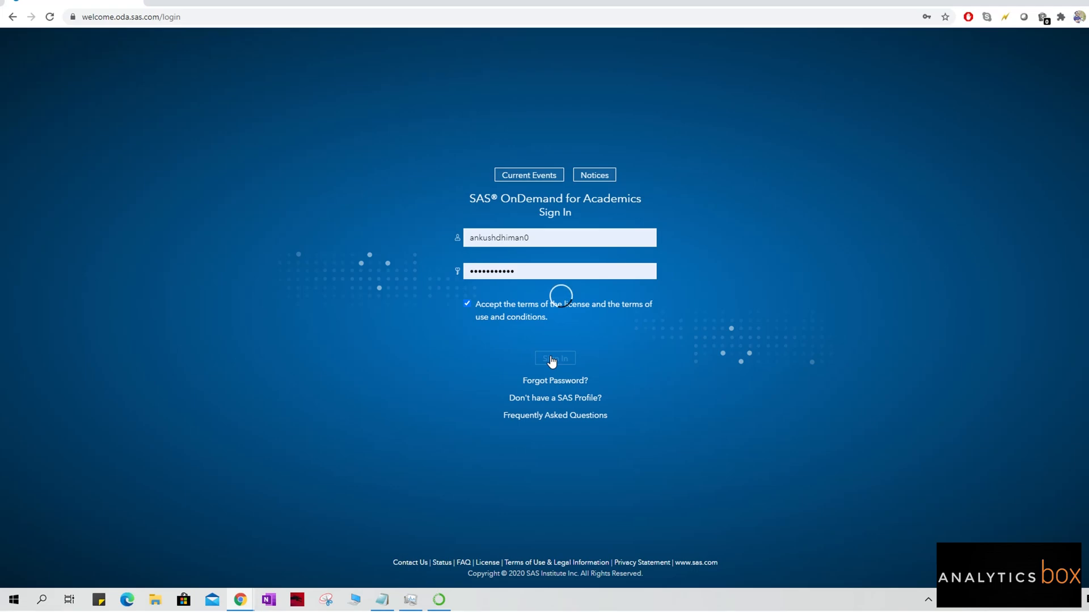
- Sign in to SAS OnDemand for Academics and launch SAS Studio from the Dashboard
{"action": "left_click", "coordinate": [555, 358]}
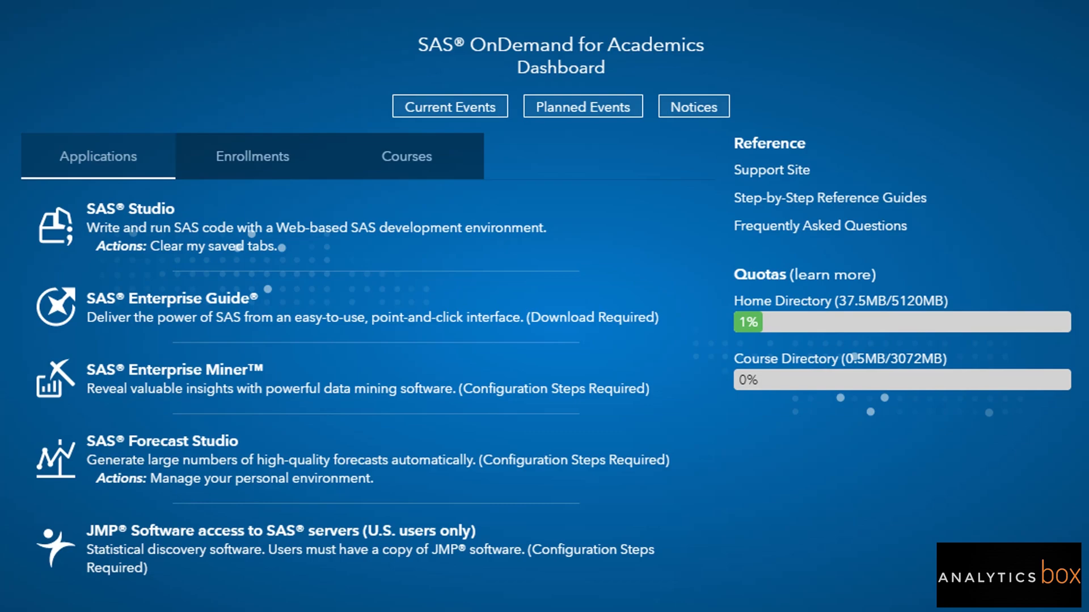
{"action": "mouse_move", "coordinate": [446, 590]}
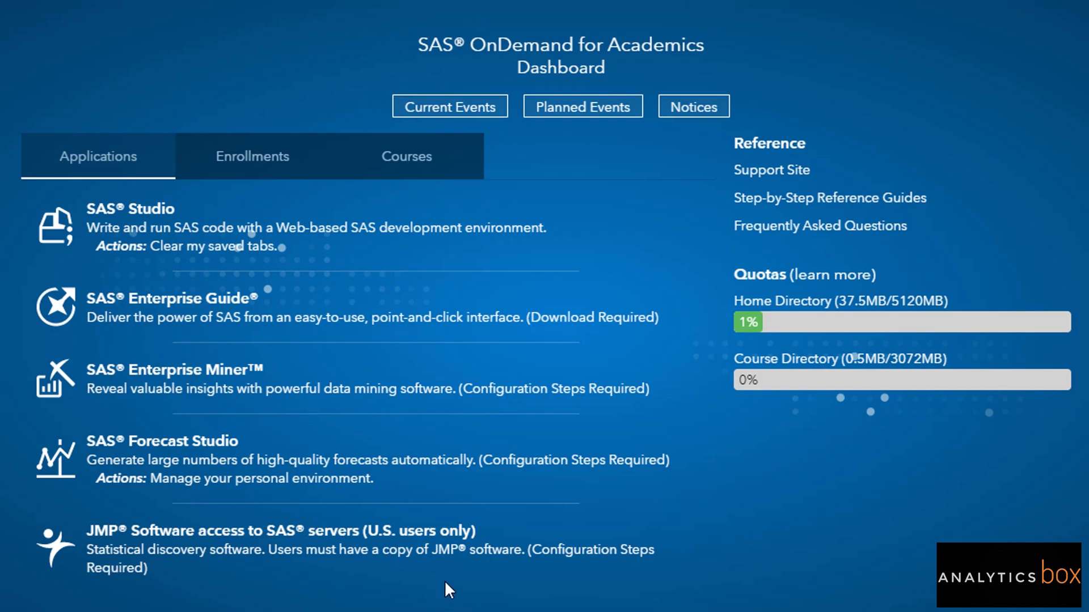
{"action": "mouse_move", "coordinate": [21, 212]}
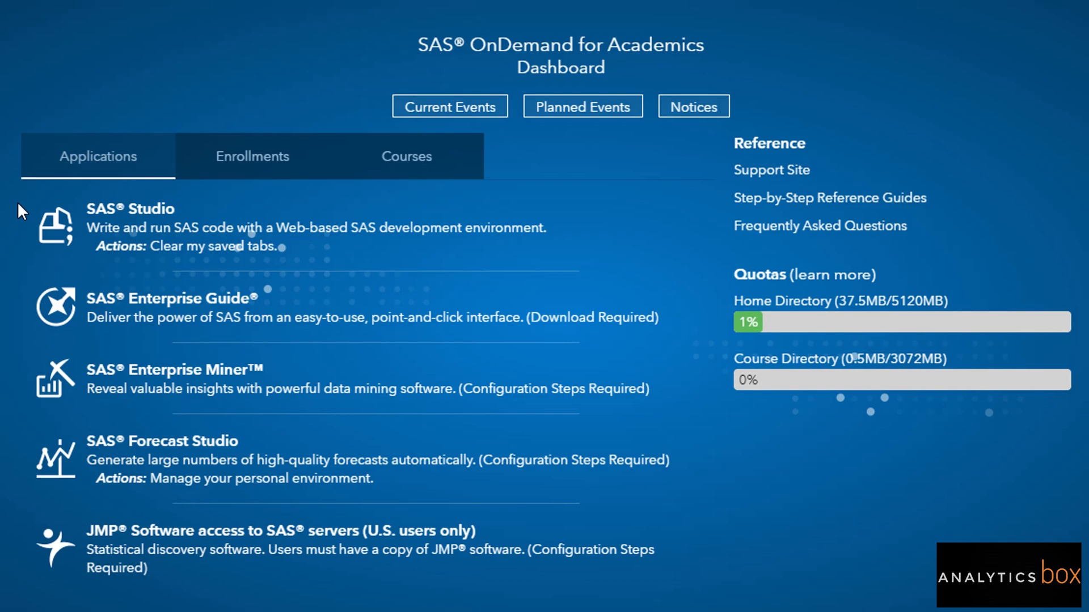
{"action": "left_click", "coordinate": [130, 209]}
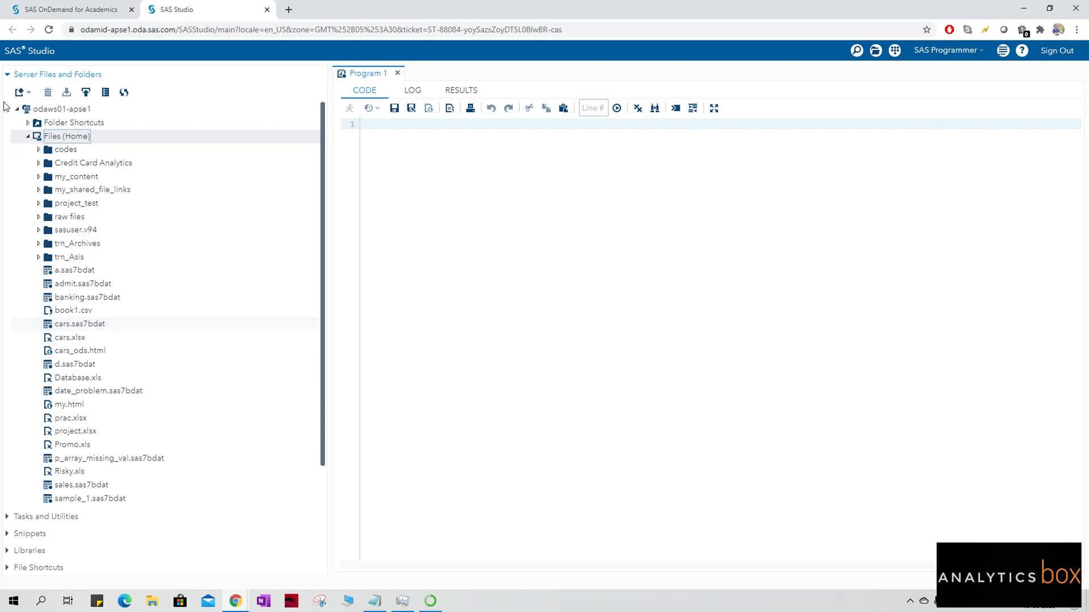
{"action": "mouse_move", "coordinate": [217, 174]}
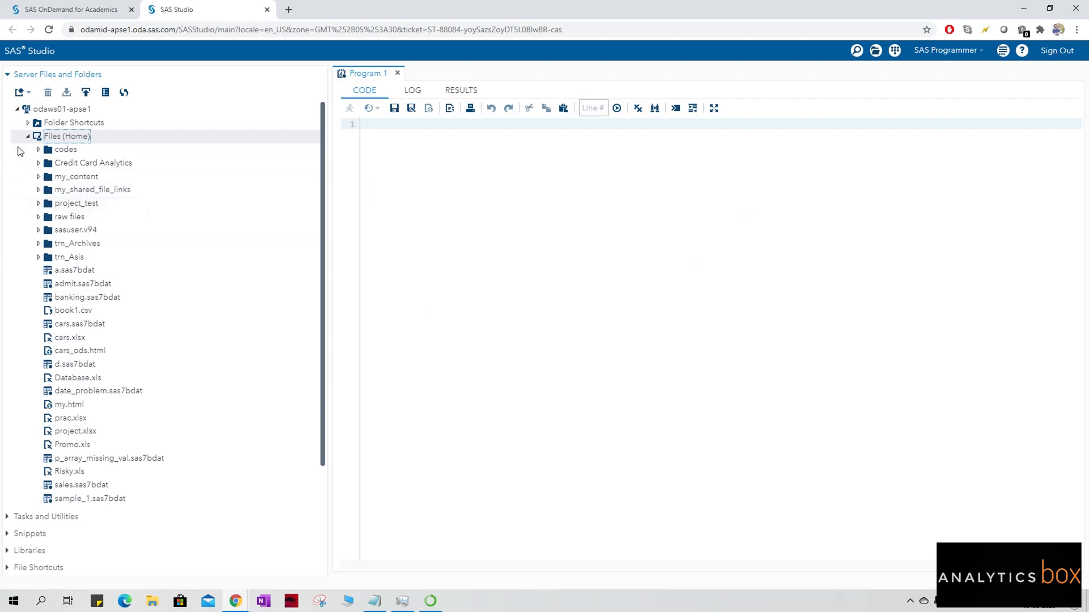
{"action": "mouse_move", "coordinate": [21, 92]}
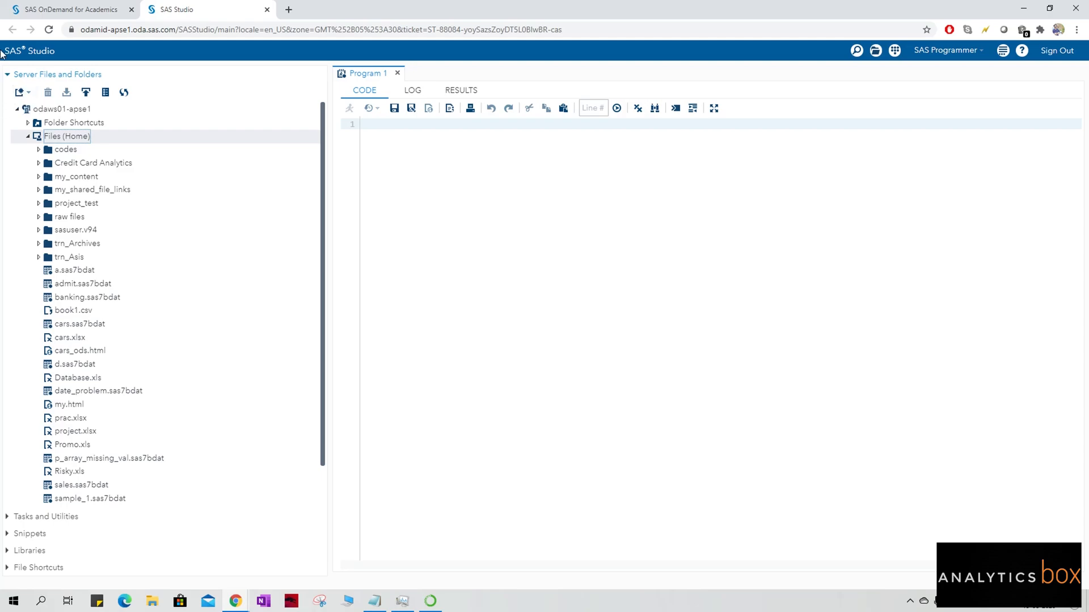
{"action": "mouse_move", "coordinate": [61, 62]}
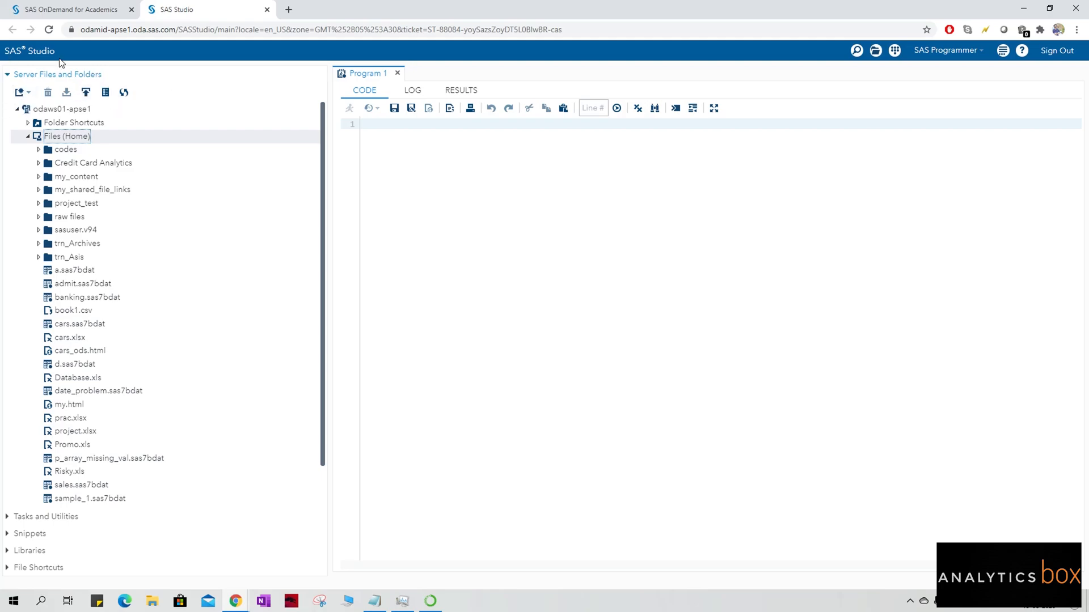
{"action": "mouse_move", "coordinate": [1031, 99]}
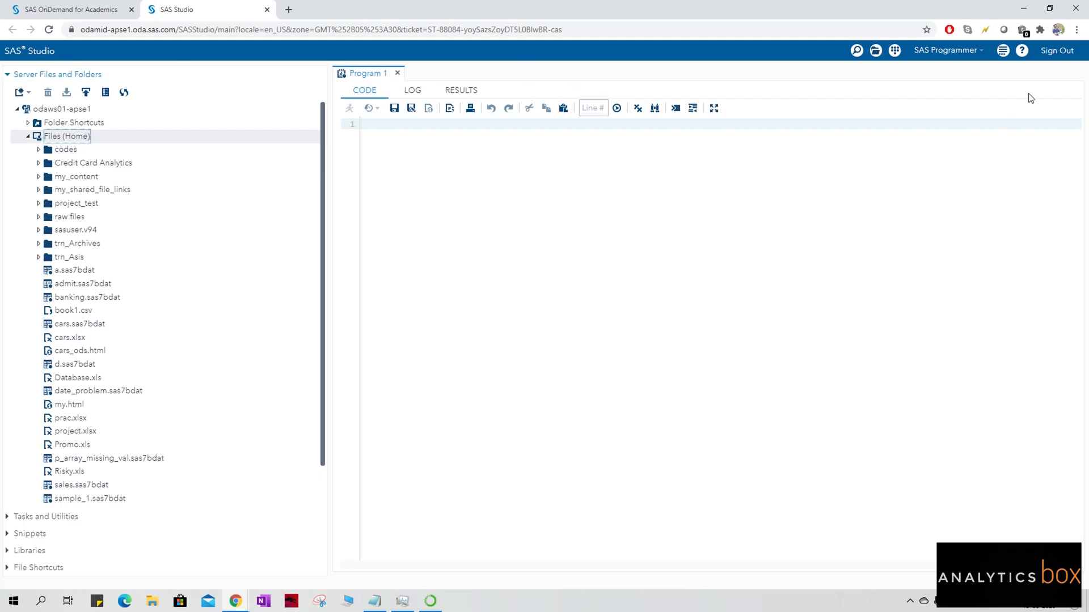
{"action": "mouse_move", "coordinate": [938, 56]}
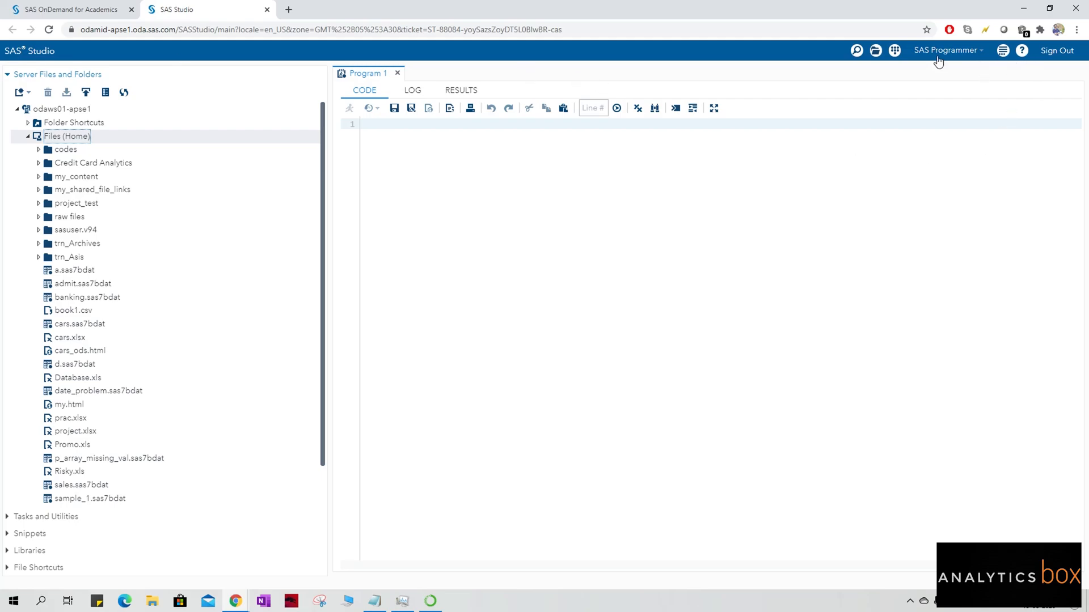
- Switch SAS Studio to Visual Programmer mode, then reopen the mode dropdown to return
{"action": "left_click", "coordinate": [946, 50]}
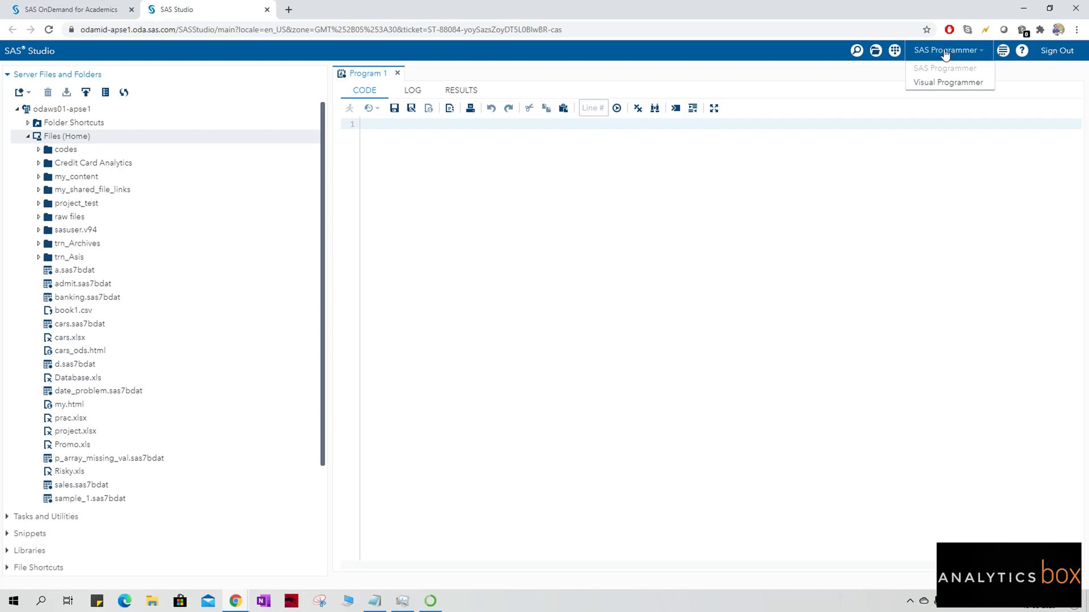
{"action": "mouse_move", "coordinate": [948, 82]}
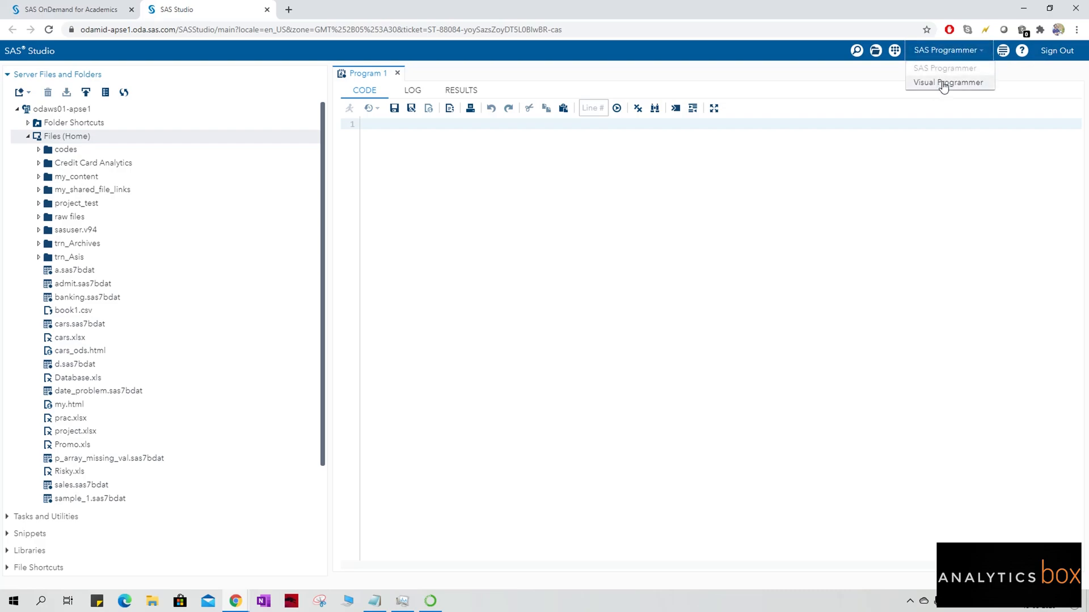
{"action": "left_click", "coordinate": [948, 82]}
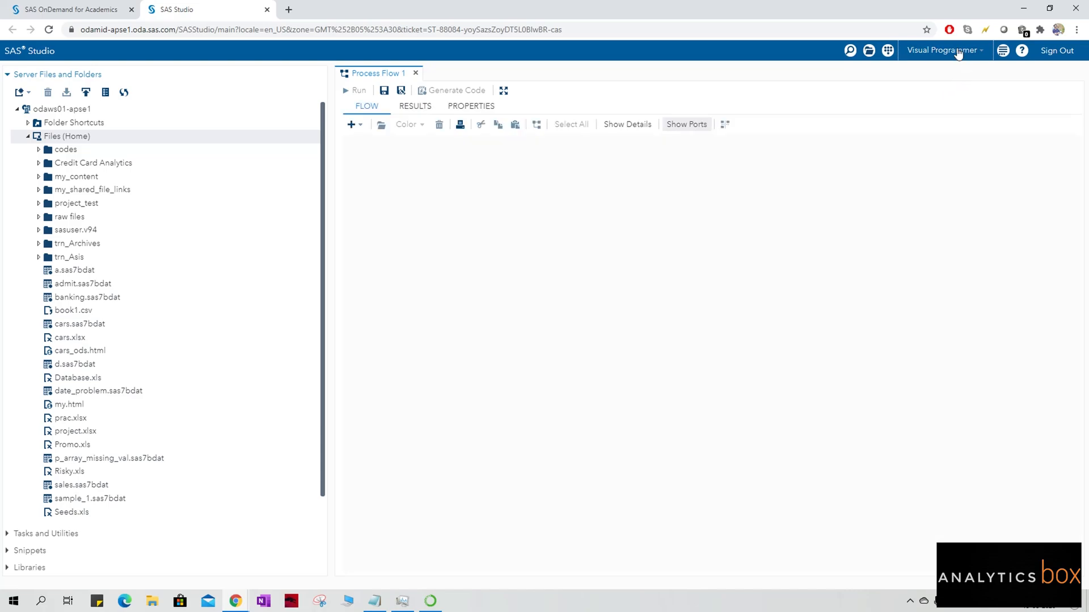
{"action": "left_click", "coordinate": [943, 50]}
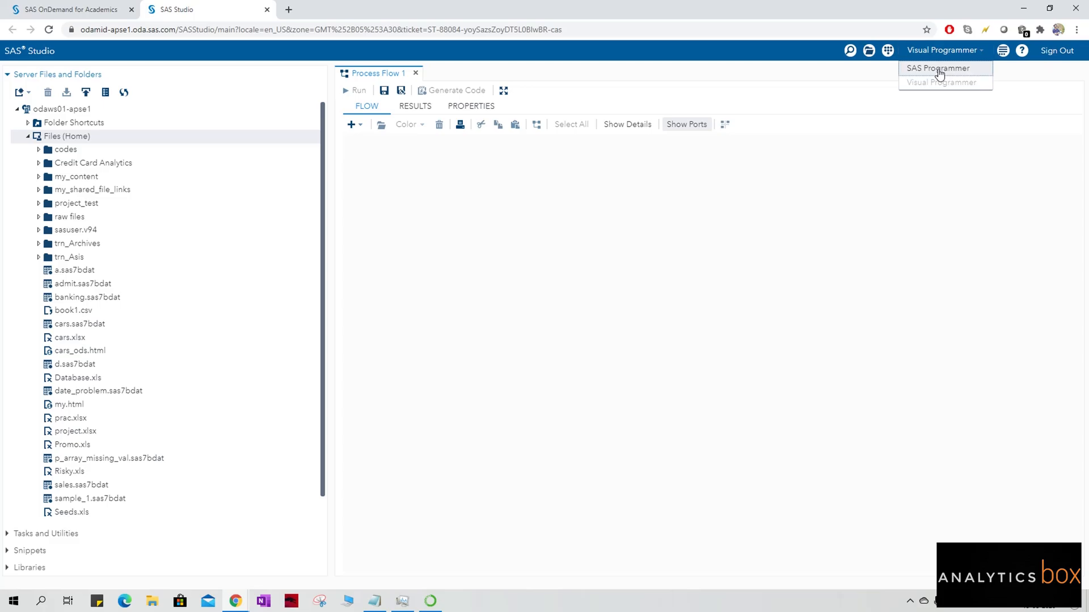